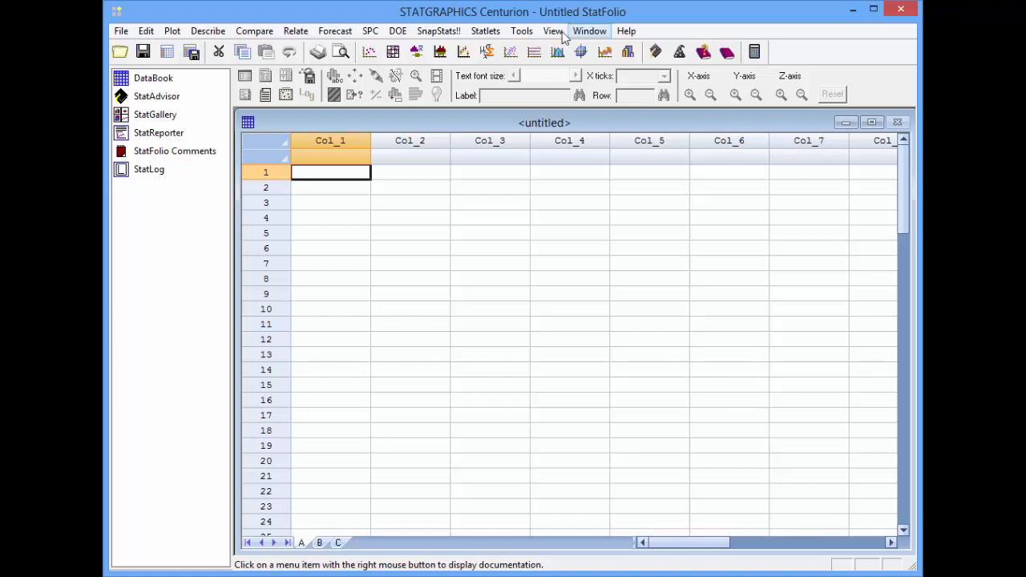
{"action": "mouse_move", "coordinate": [486, 31]}
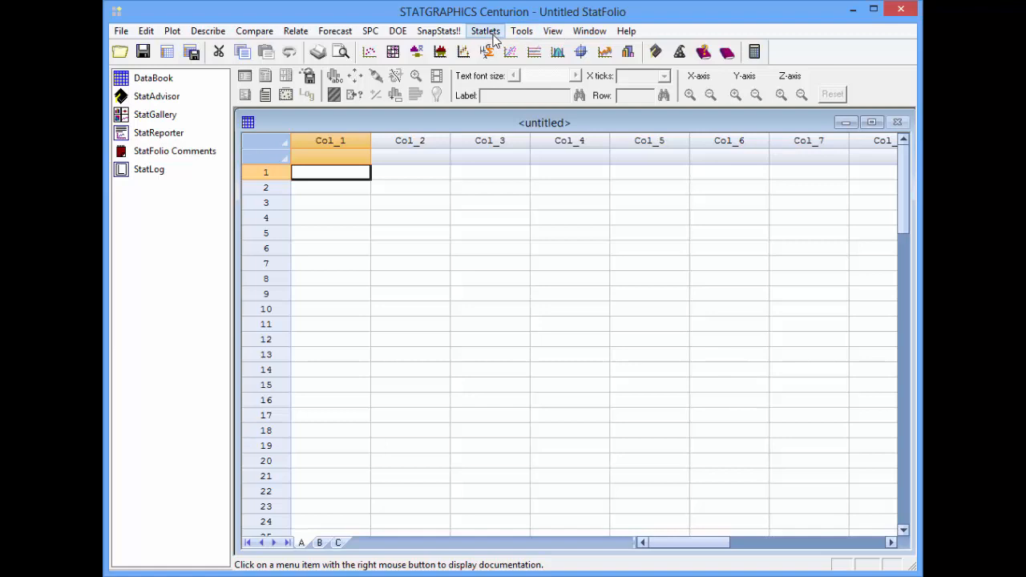
Step: Launch the Reliability Demonstration Test Plans statlet from the Statlets menu
{"action": "left_click", "coordinate": [485, 31]}
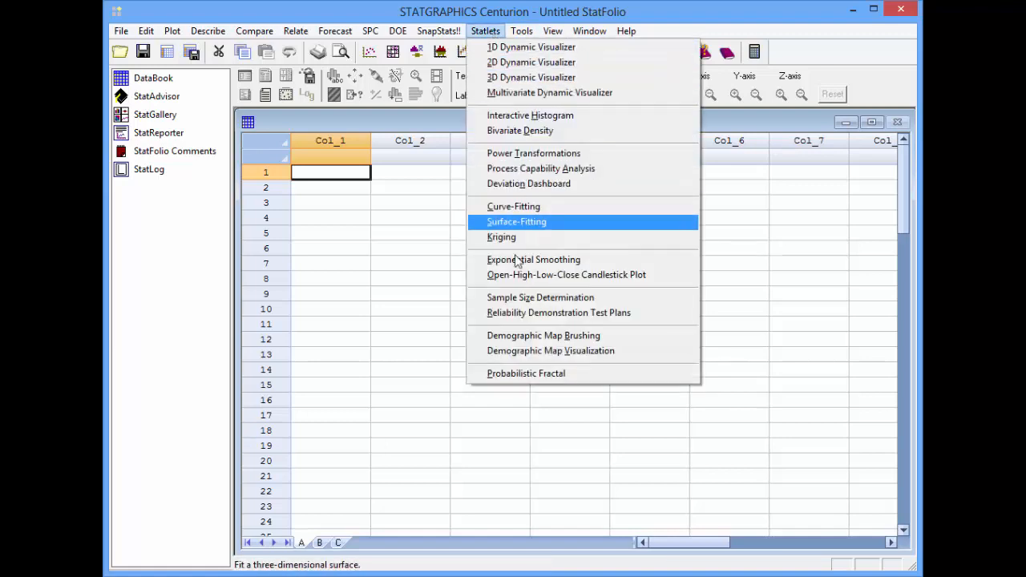
{"action": "left_click", "coordinate": [558, 313]}
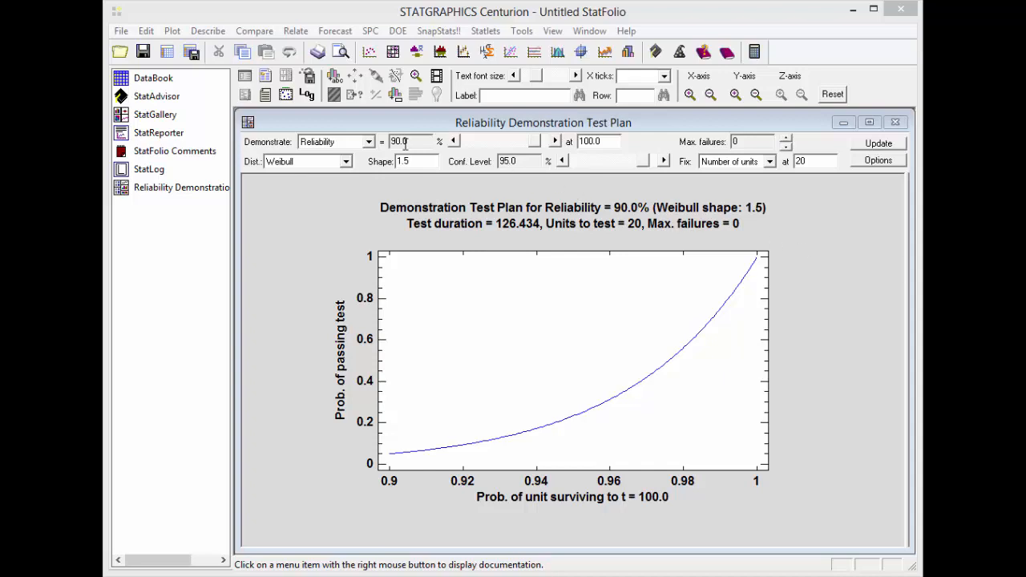
Step: Keep Reliability as the demonstrated quantity and enter 1000 as the survival time
{"action": "left_click", "coordinate": [368, 141]}
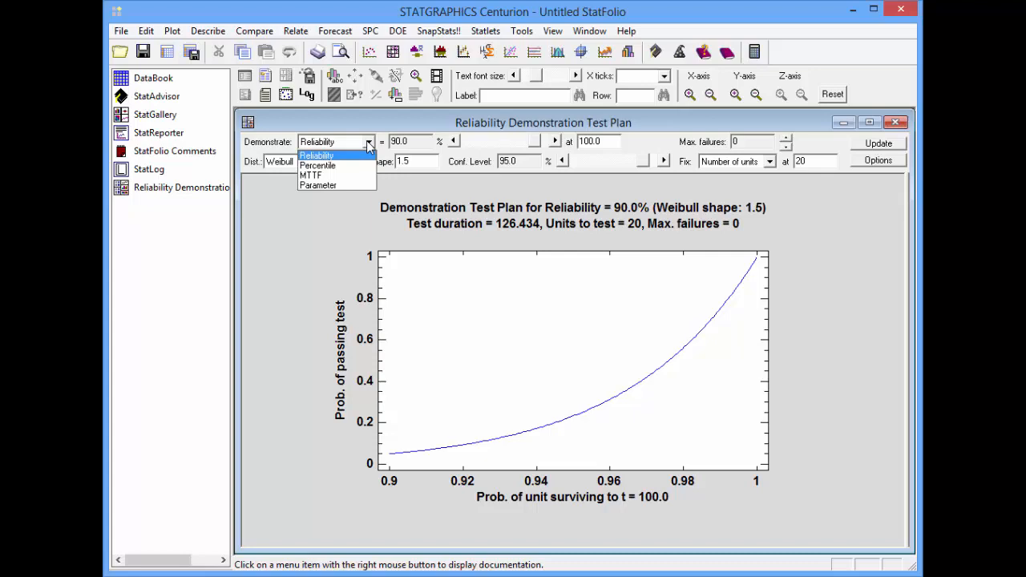
{"action": "mouse_move", "coordinate": [367, 152]}
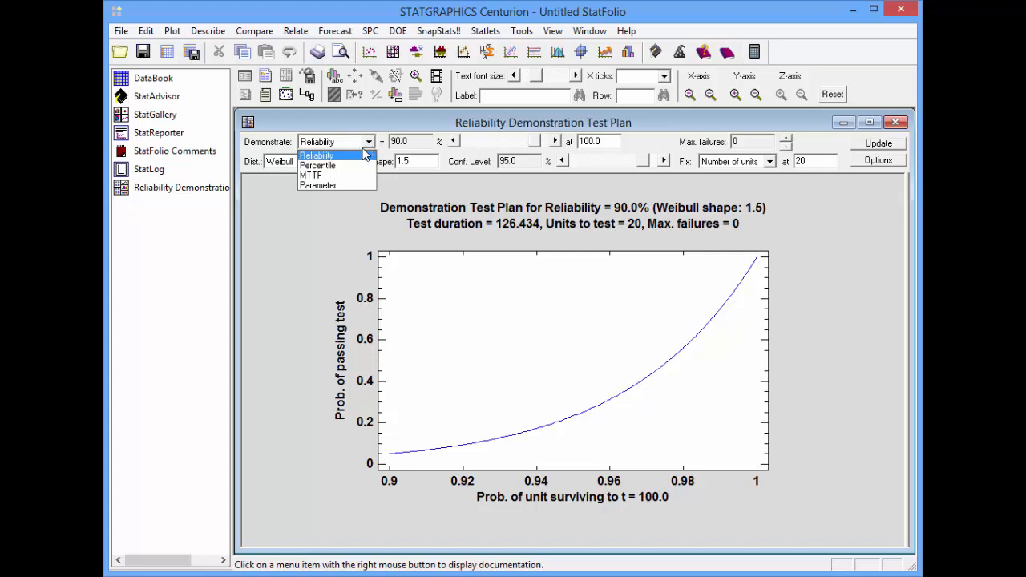
{"action": "left_click", "coordinate": [317, 155]}
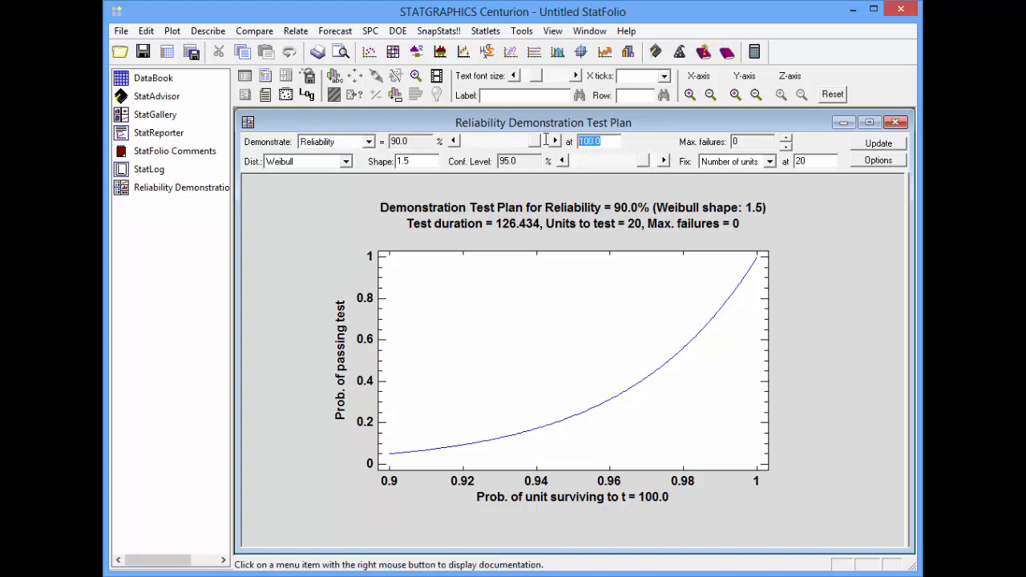
{"action": "type", "text": "10"}
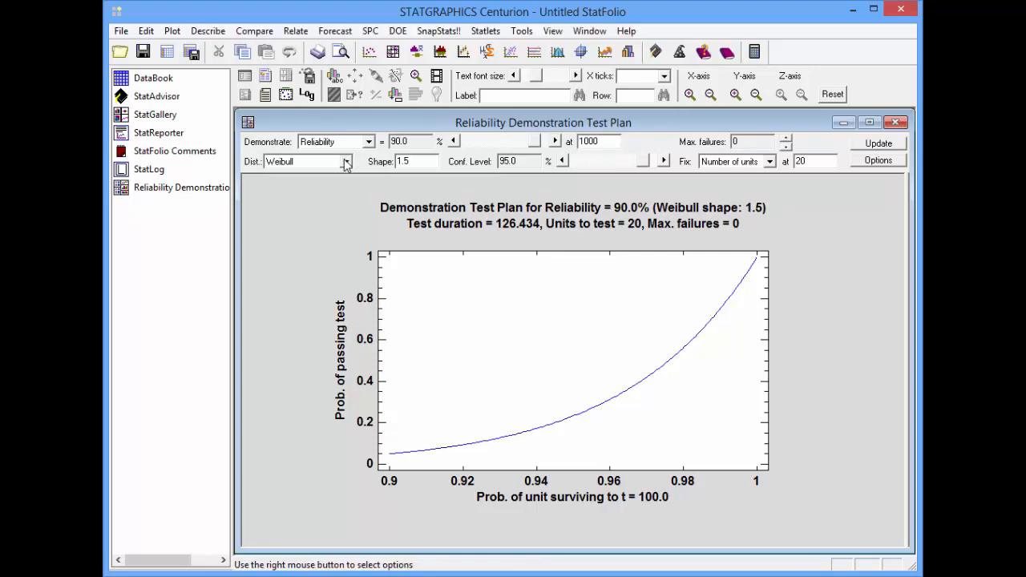
Step: Keep the Weibull distribution, set shape to 2, and update the plan to duration 1192.33
{"action": "left_click", "coordinate": [345, 161]}
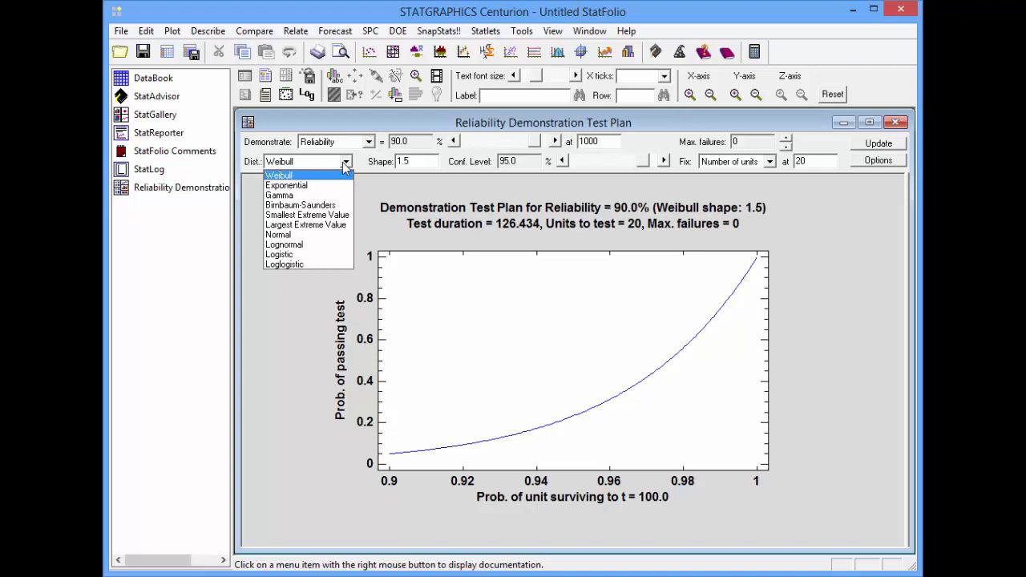
{"action": "mouse_move", "coordinate": [405, 167]}
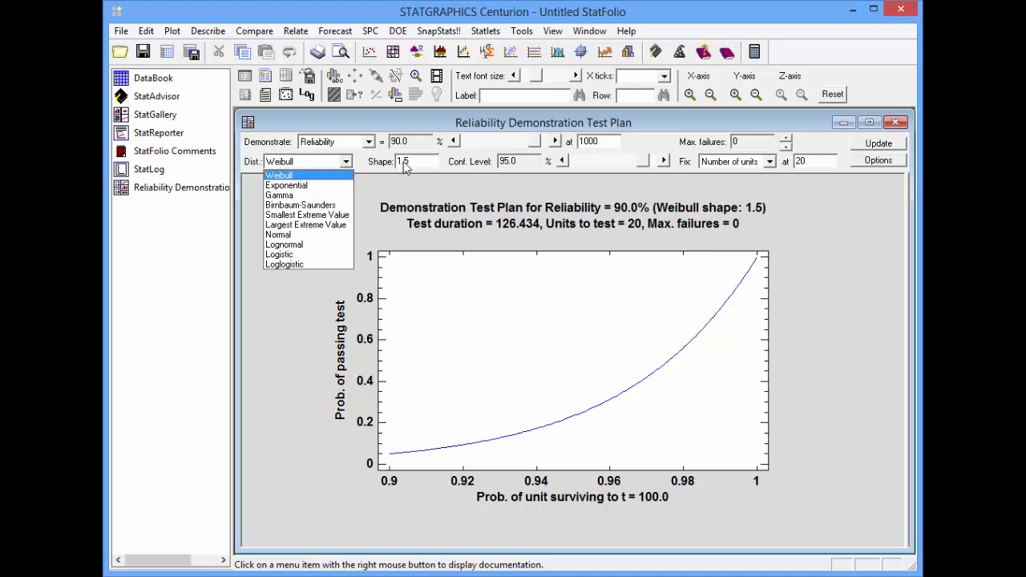
{"action": "left_click", "coordinate": [279, 174]}
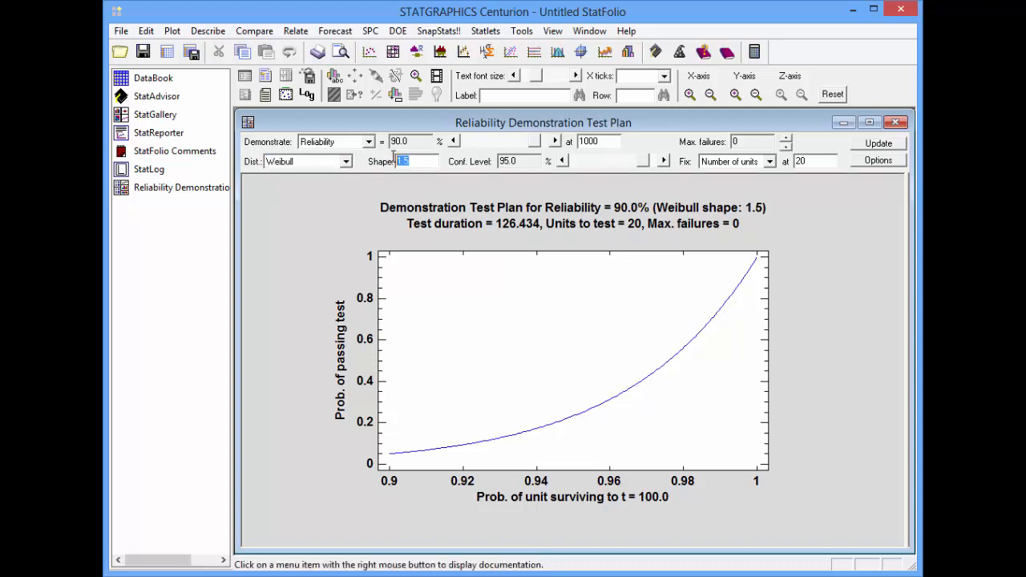
{"action": "type", "text": "2"}
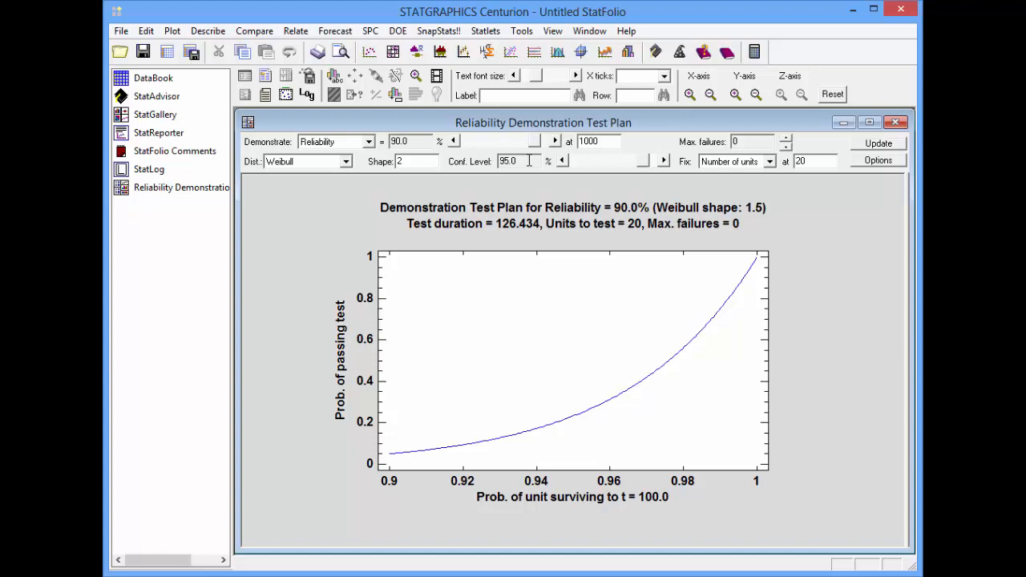
{"action": "left_click", "coordinate": [878, 143]}
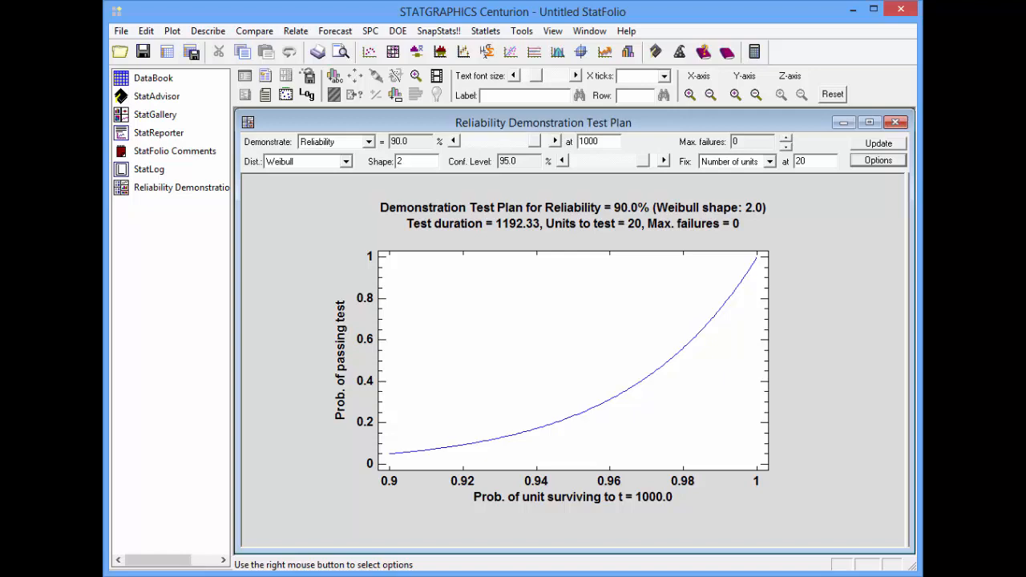
{"action": "mouse_move", "coordinate": [886, 207]}
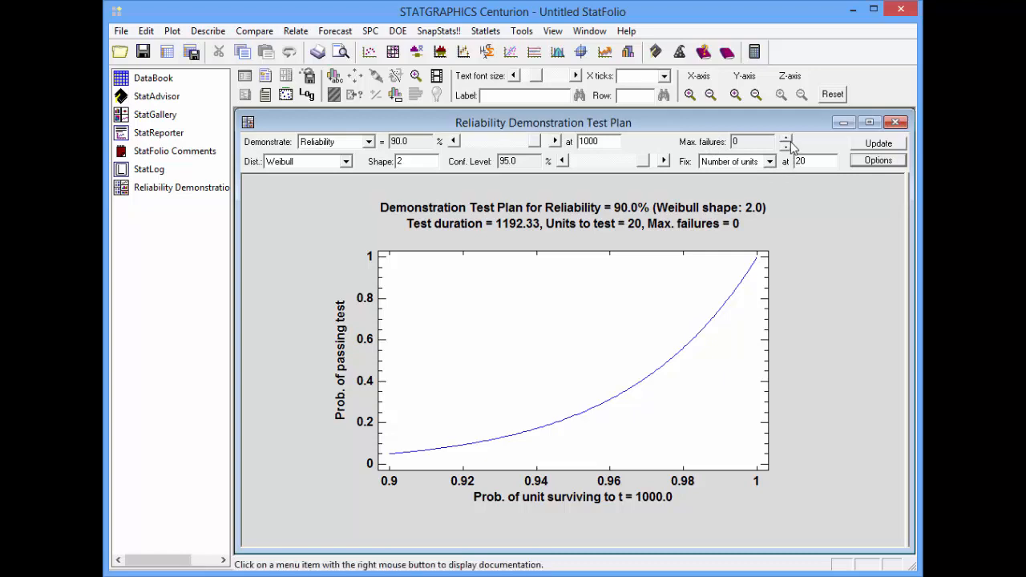
{"action": "left_click", "coordinate": [787, 139]}
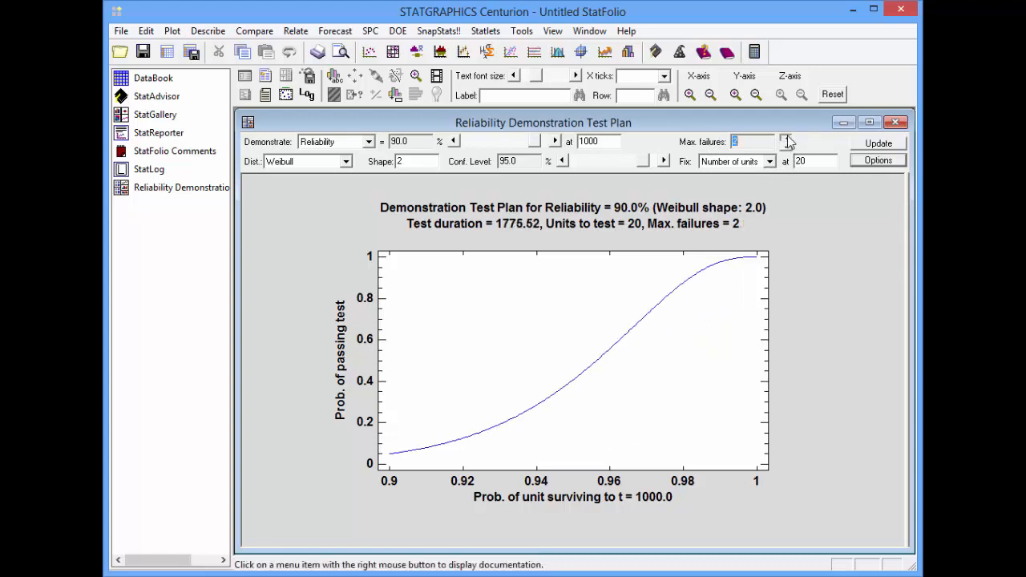
{"action": "left_click", "coordinate": [785, 138]}
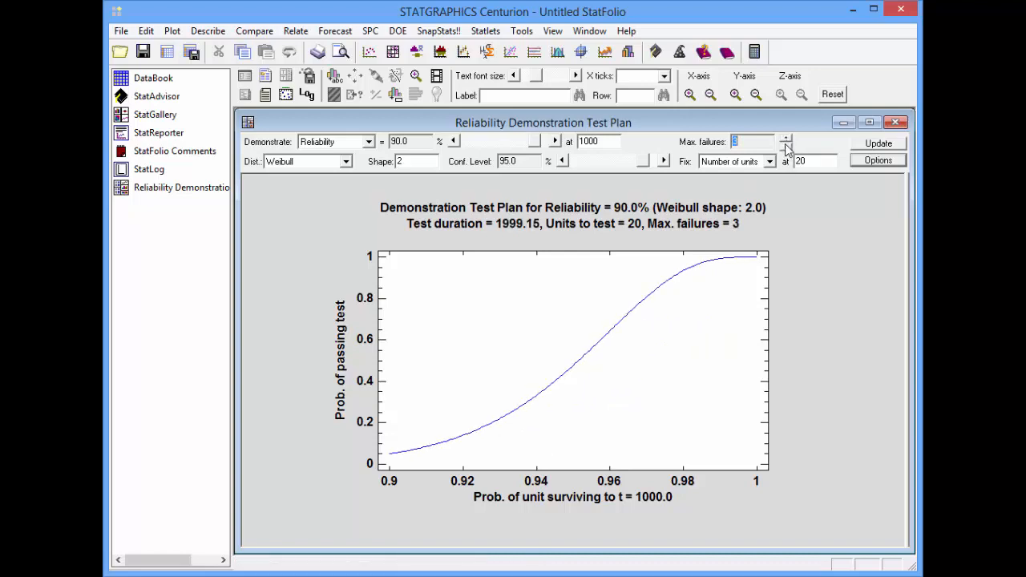
{"action": "left_click", "coordinate": [786, 147]}
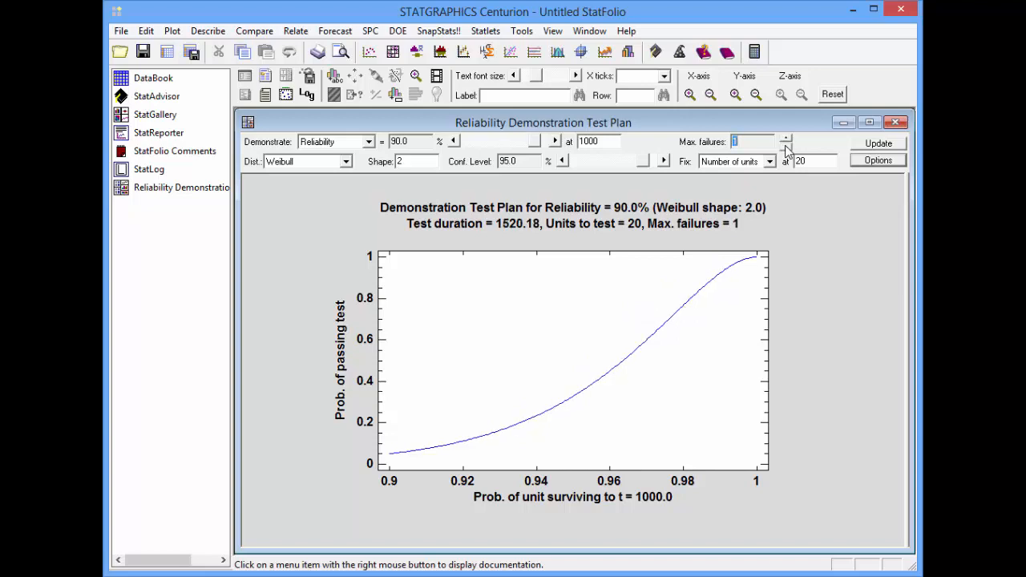
{"action": "left_click", "coordinate": [786, 146]}
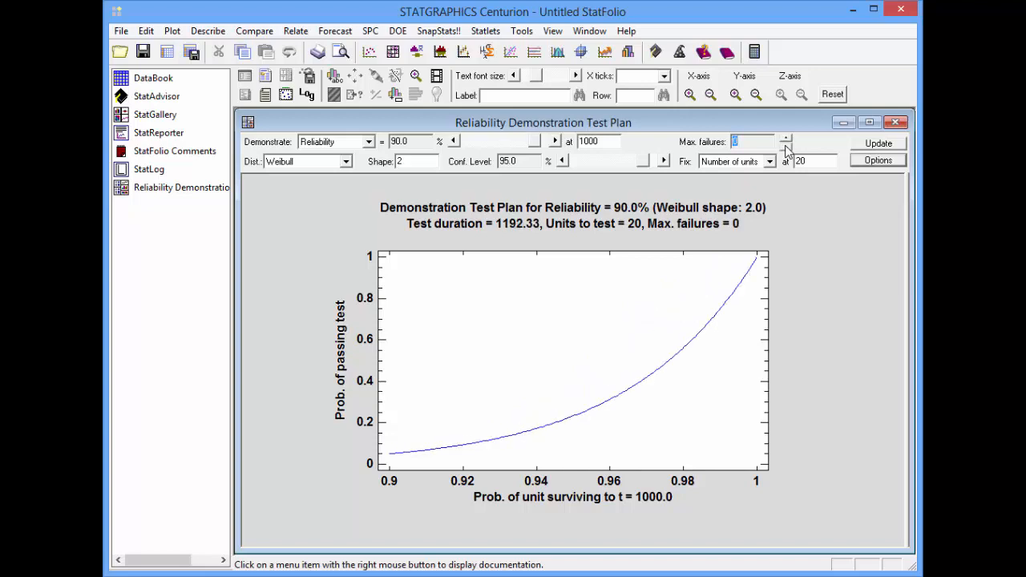
{"action": "left_click", "coordinate": [769, 161]}
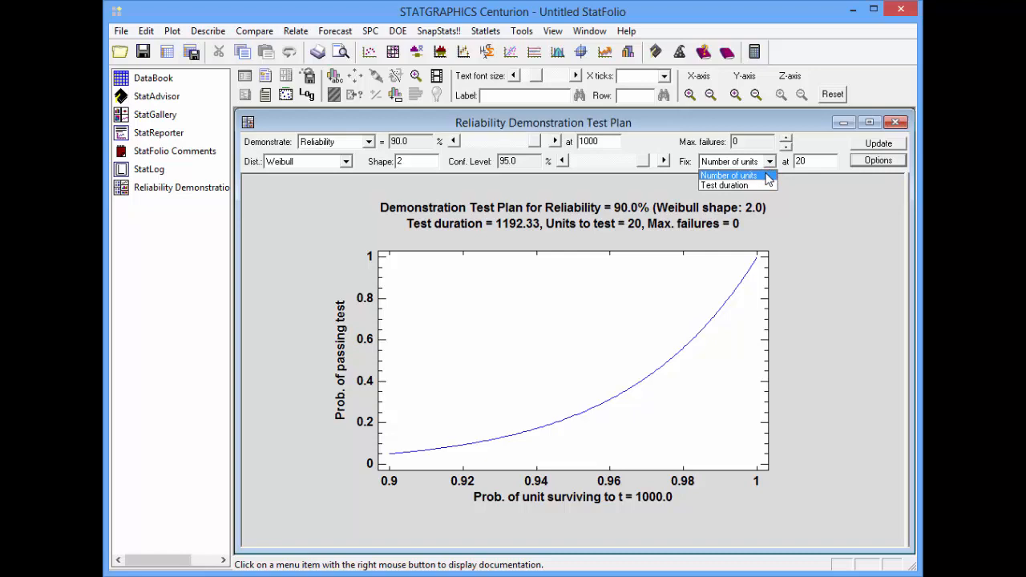
{"action": "mouse_move", "coordinate": [762, 168]}
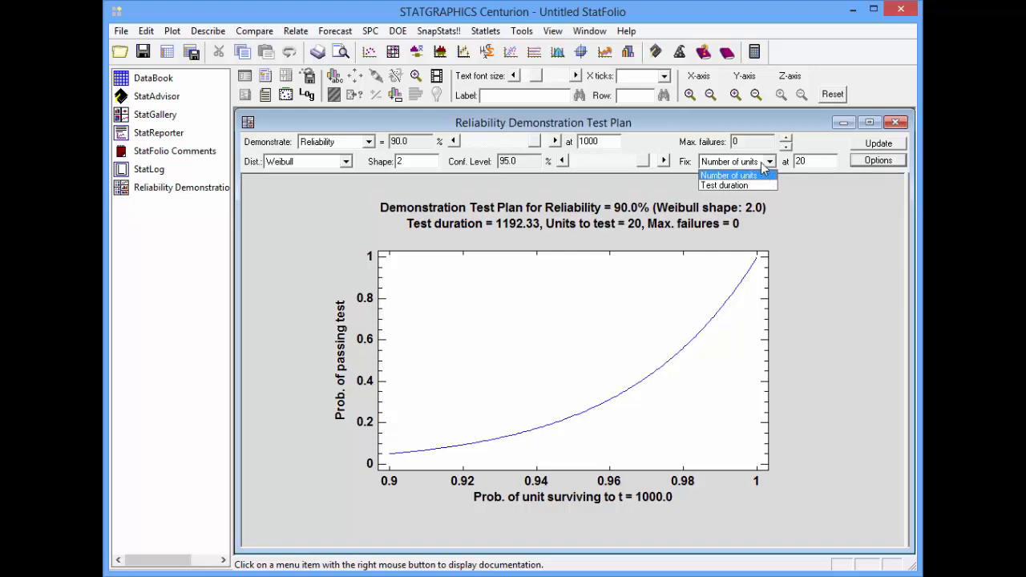
{"action": "left_click", "coordinate": [729, 175]}
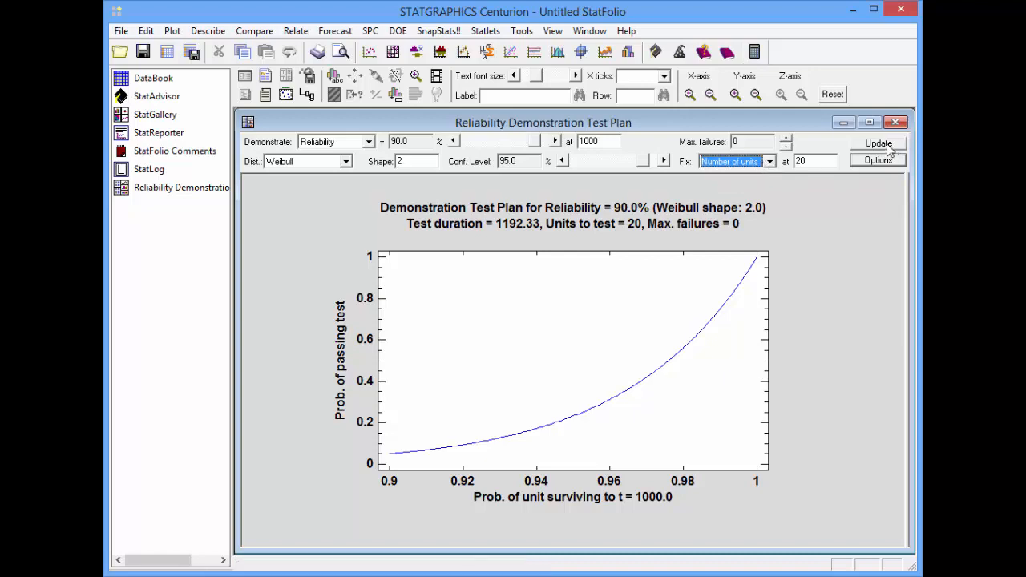
{"action": "left_click", "coordinate": [878, 144]}
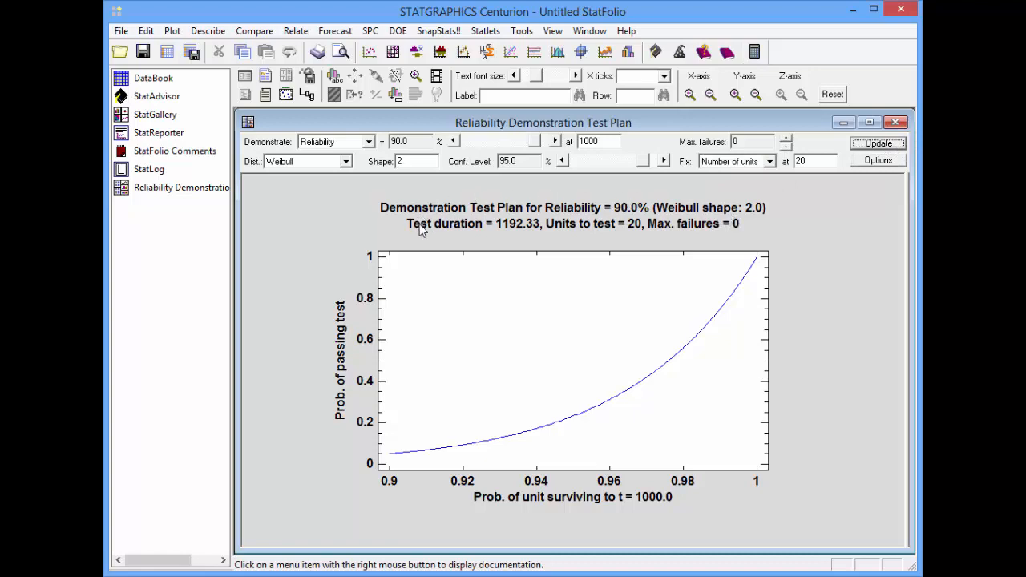
{"action": "mouse_move", "coordinate": [762, 200]}
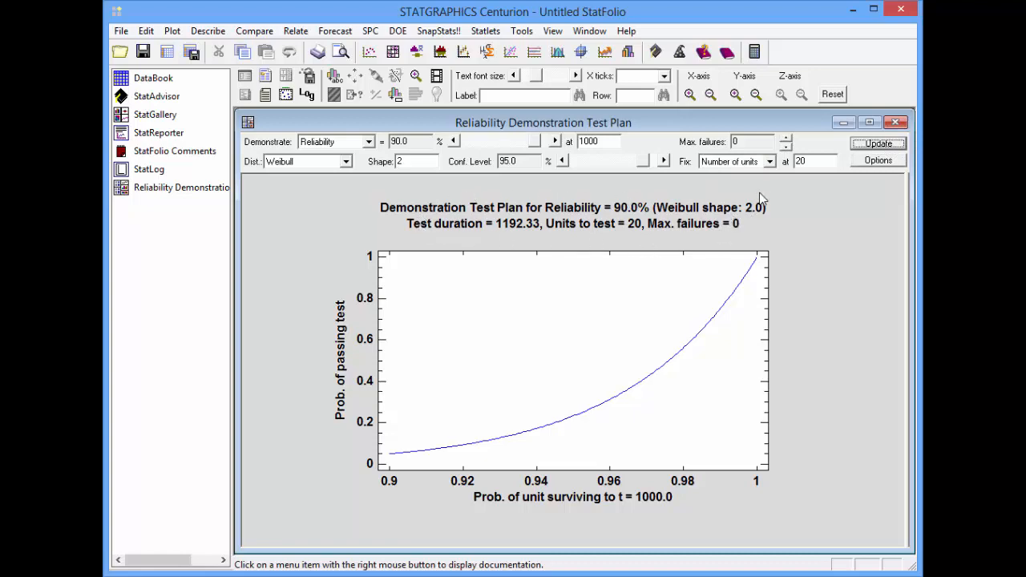
{"action": "mouse_move", "coordinate": [762, 193]}
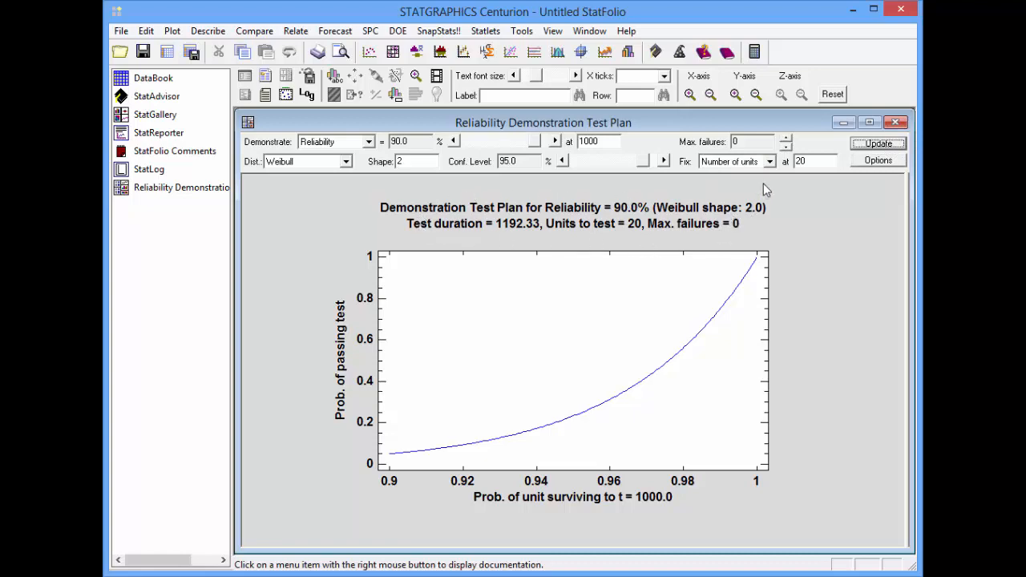
{"action": "mouse_move", "coordinate": [597, 237]}
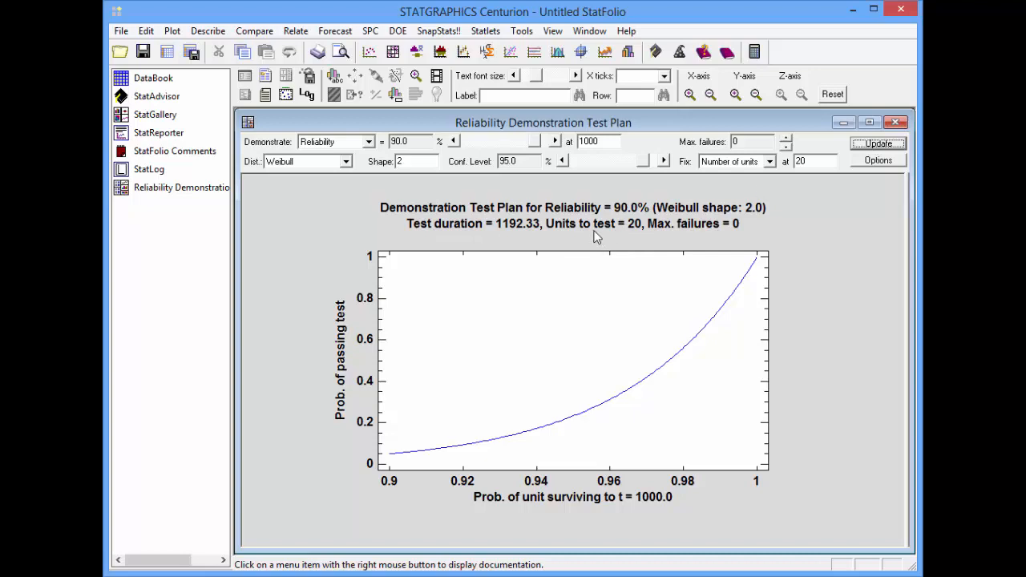
{"action": "mouse_move", "coordinate": [573, 237]}
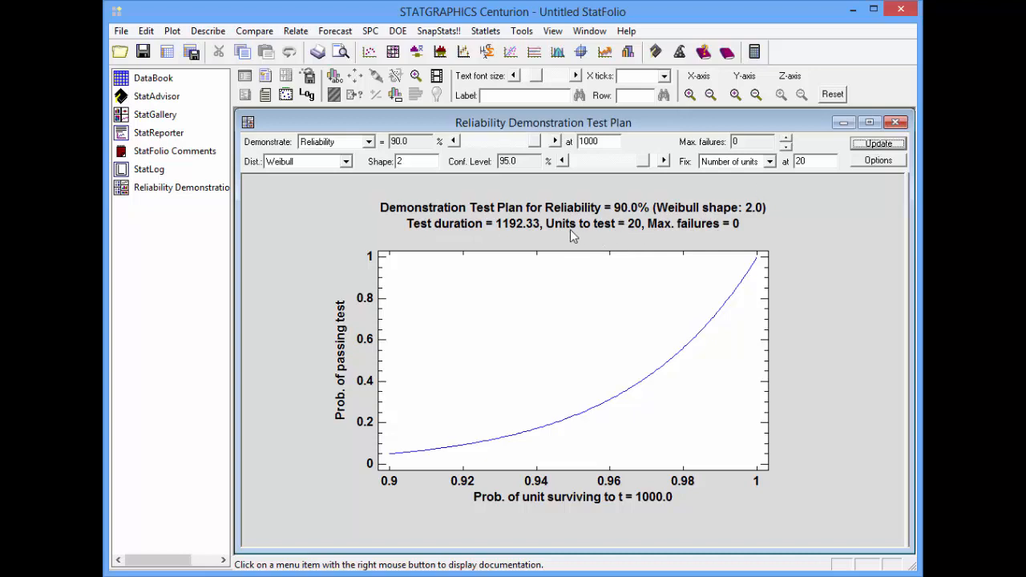
{"action": "mouse_move", "coordinate": [641, 239]}
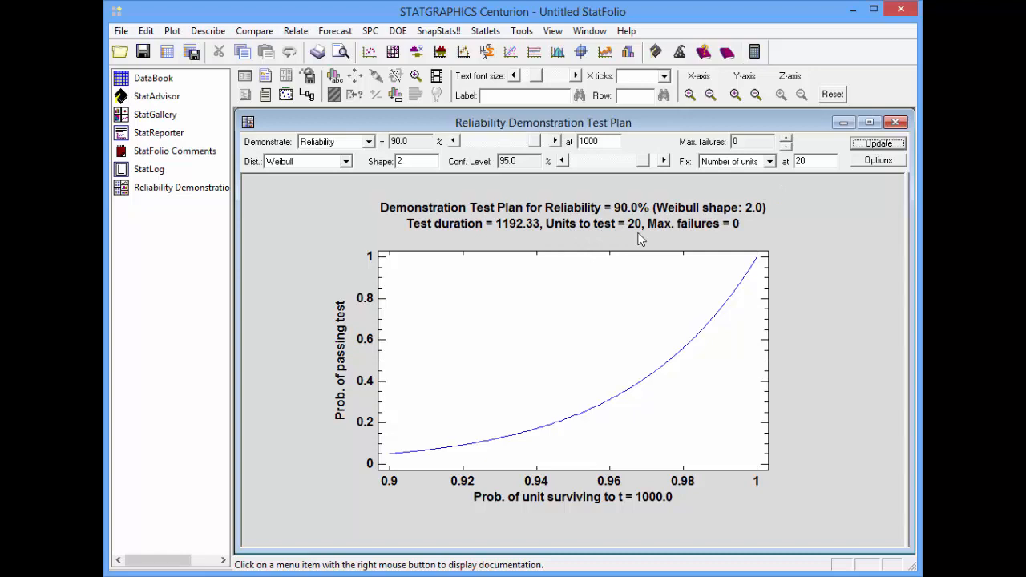
{"action": "mouse_move", "coordinate": [467, 235]}
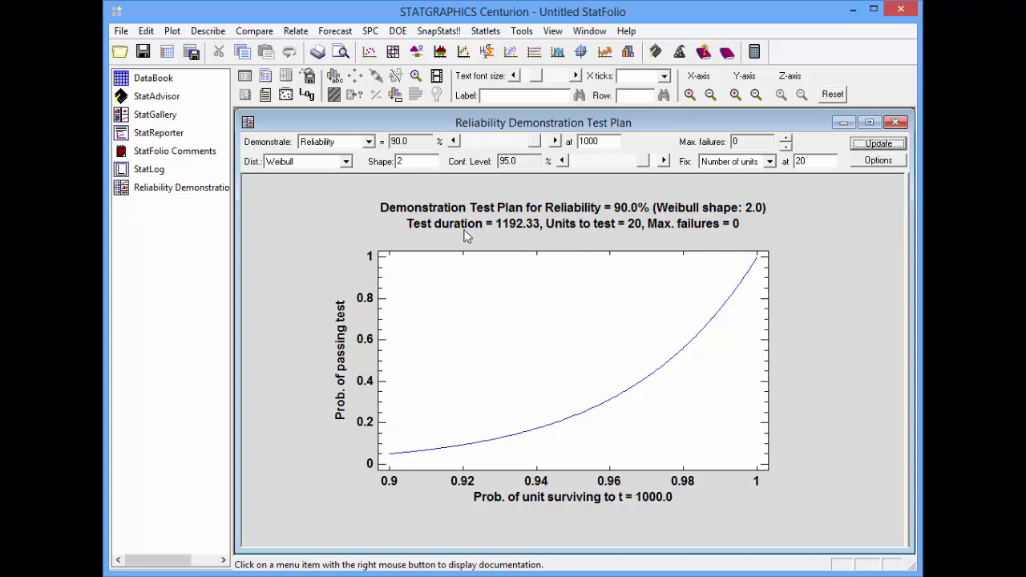
{"action": "mouse_move", "coordinate": [511, 237]}
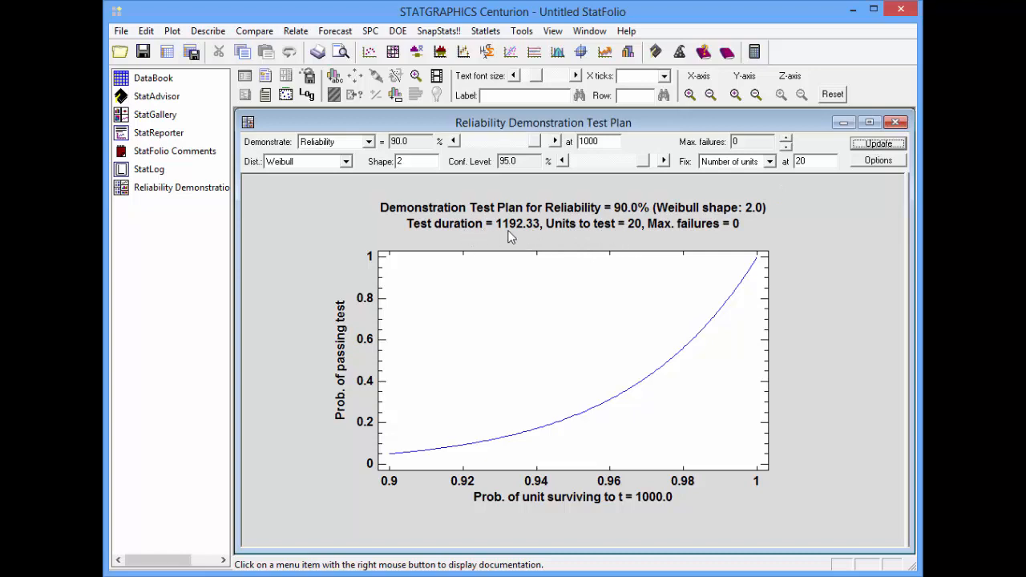
{"action": "mouse_move", "coordinate": [613, 238]}
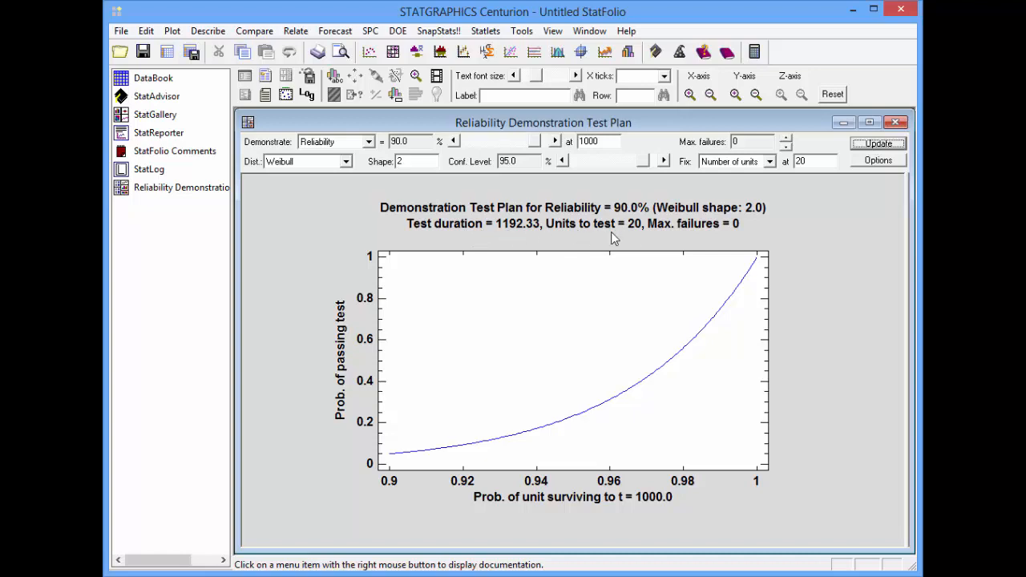
{"action": "mouse_move", "coordinate": [637, 239]}
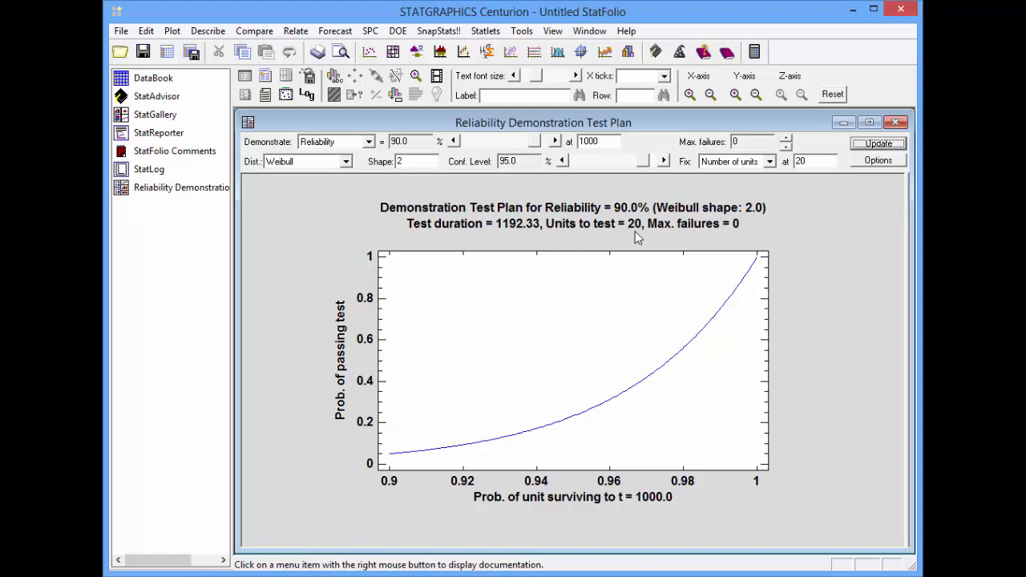
{"action": "mouse_move", "coordinate": [576, 232]}
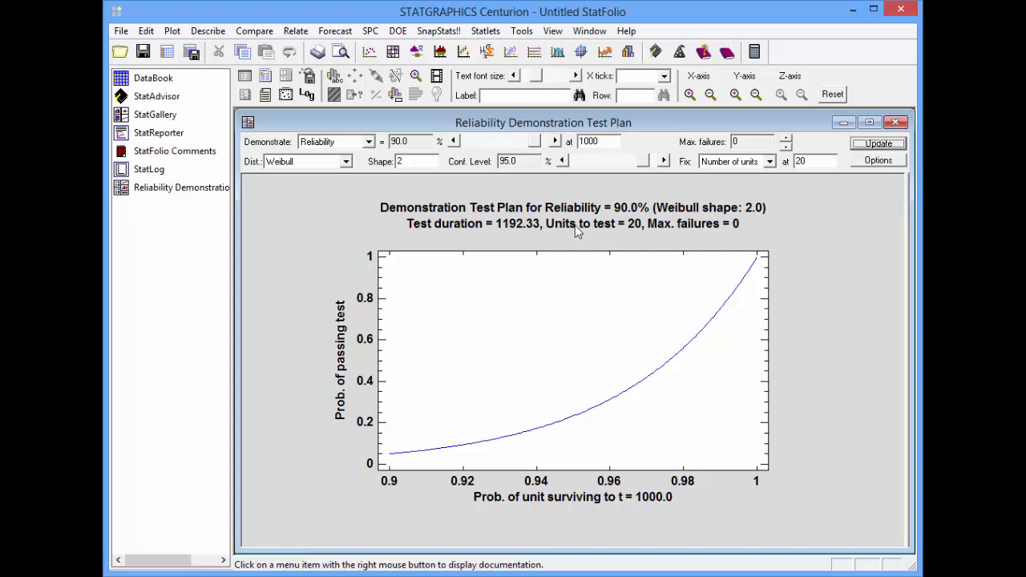
{"action": "mouse_move", "coordinate": [505, 235]}
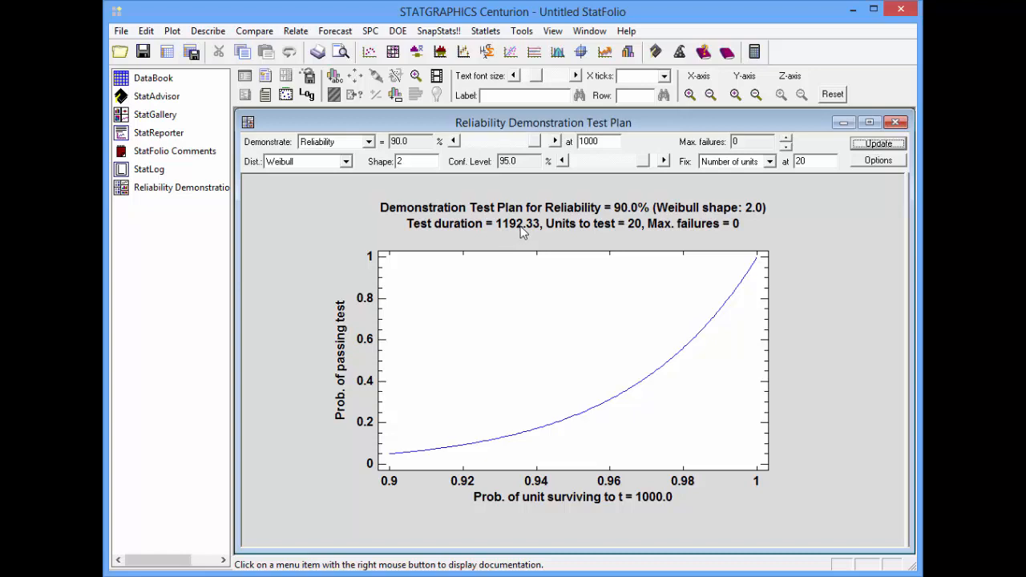
{"action": "mouse_move", "coordinate": [686, 236]}
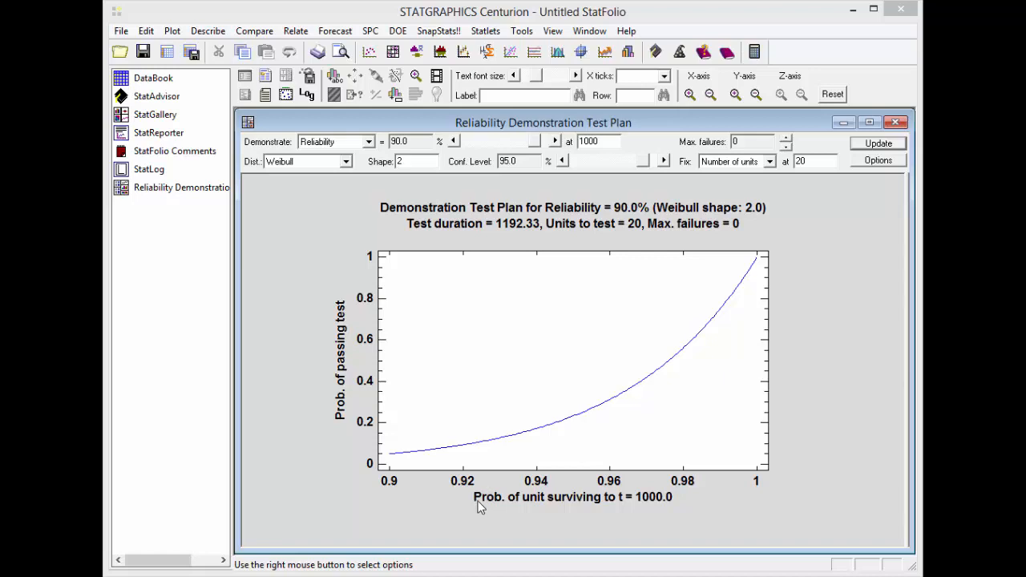
{"action": "mouse_move", "coordinate": [524, 514]}
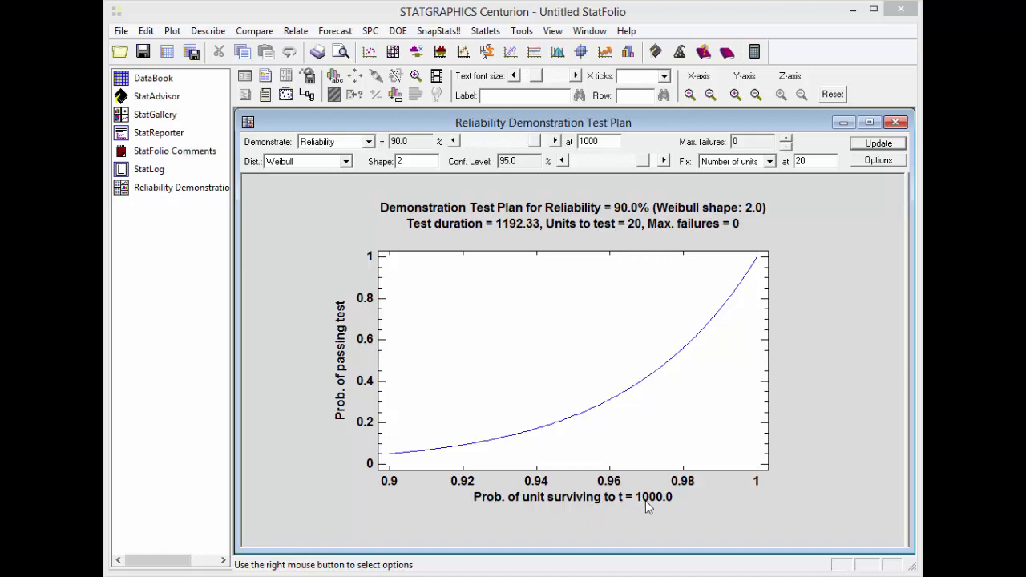
{"action": "mouse_move", "coordinate": [381, 385]}
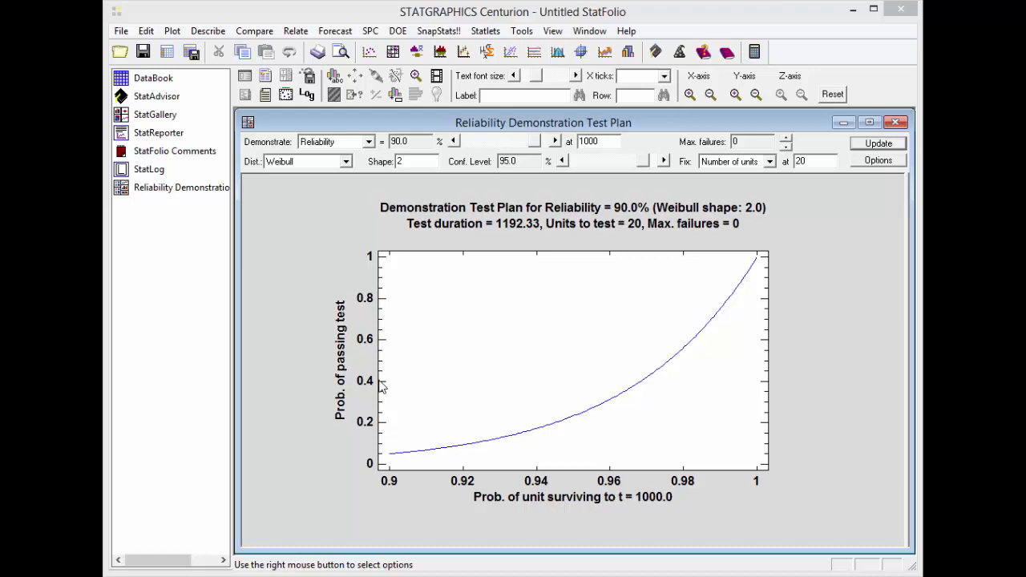
{"action": "mouse_move", "coordinate": [337, 447]}
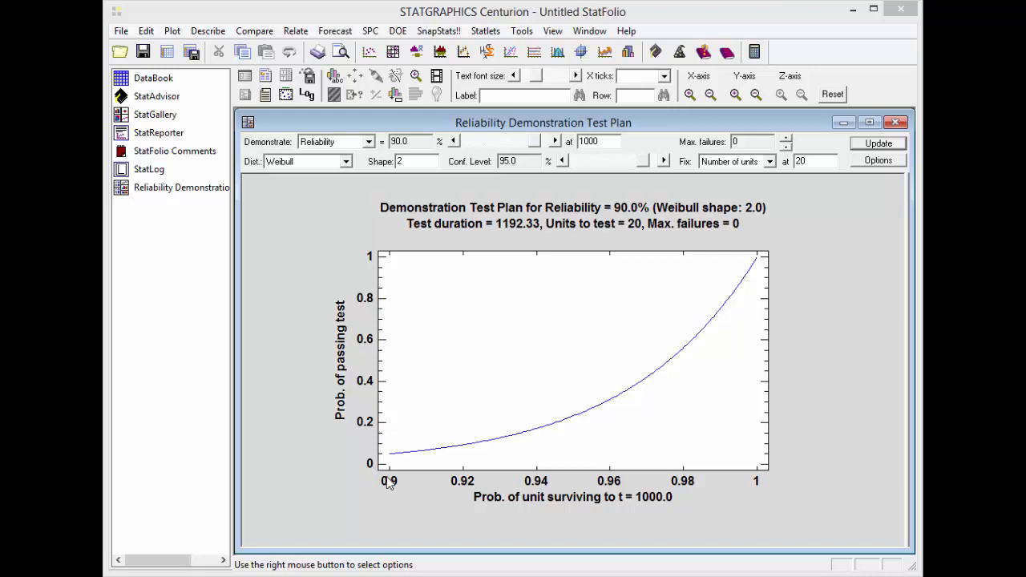
{"action": "mouse_move", "coordinate": [390, 461]}
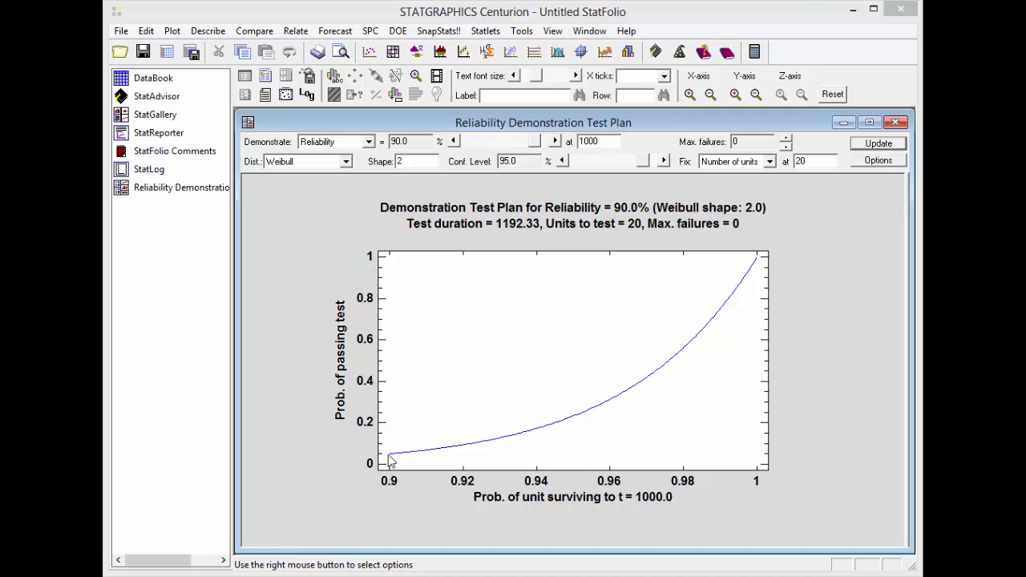
{"action": "mouse_move", "coordinate": [423, 460]}
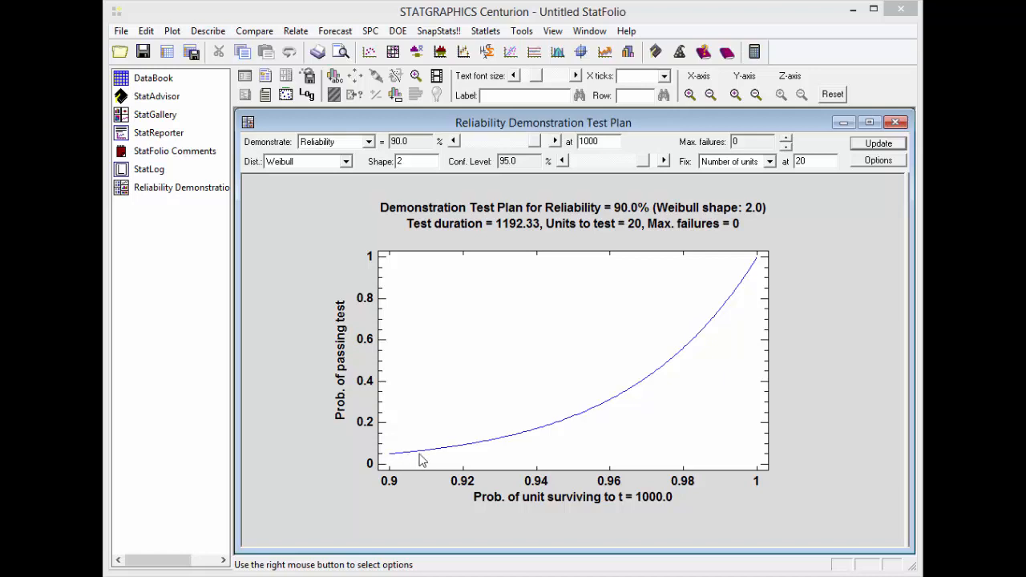
{"action": "mouse_move", "coordinate": [694, 351]}
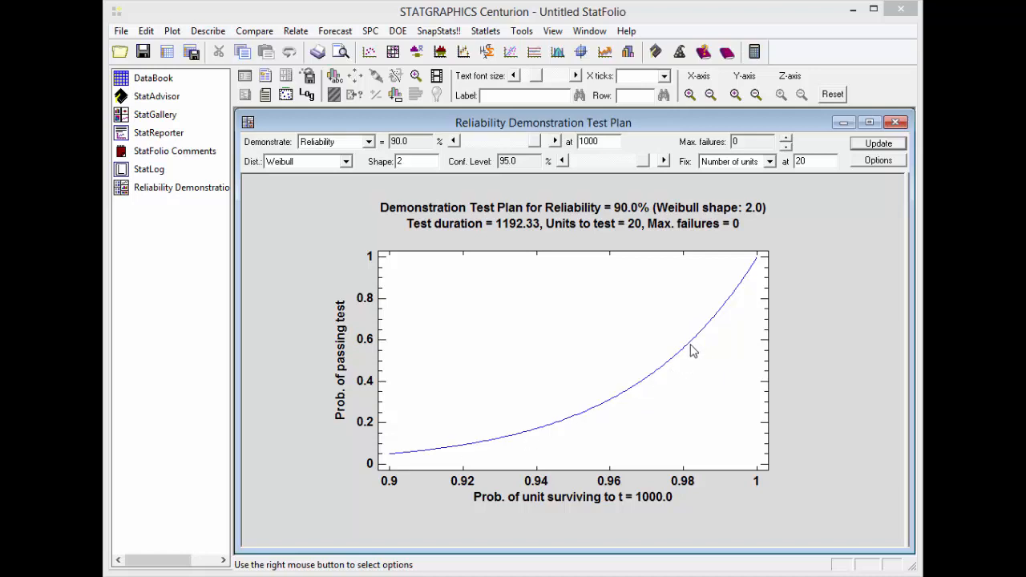
{"action": "mouse_move", "coordinate": [690, 355]}
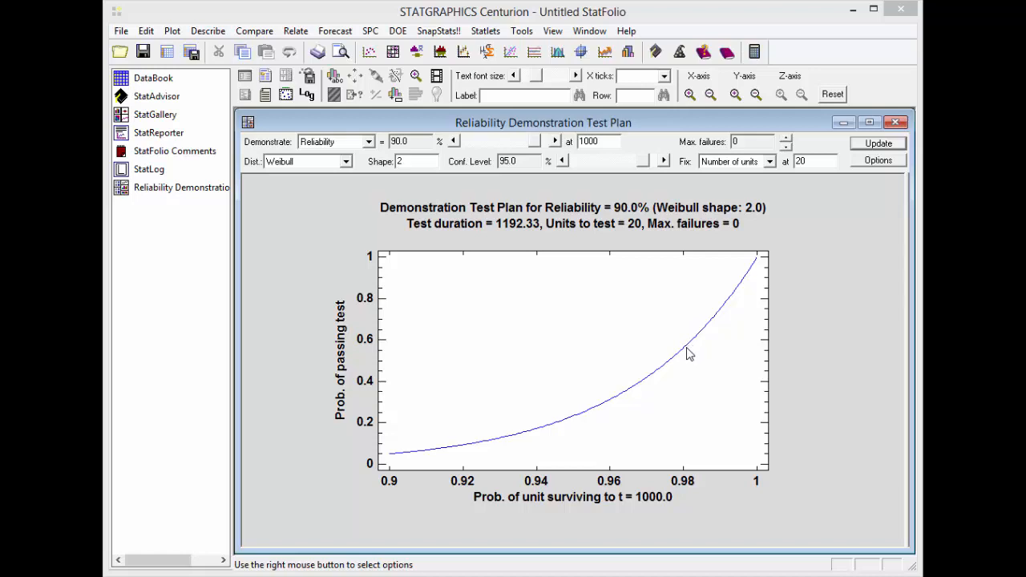
{"action": "mouse_move", "coordinate": [724, 324]}
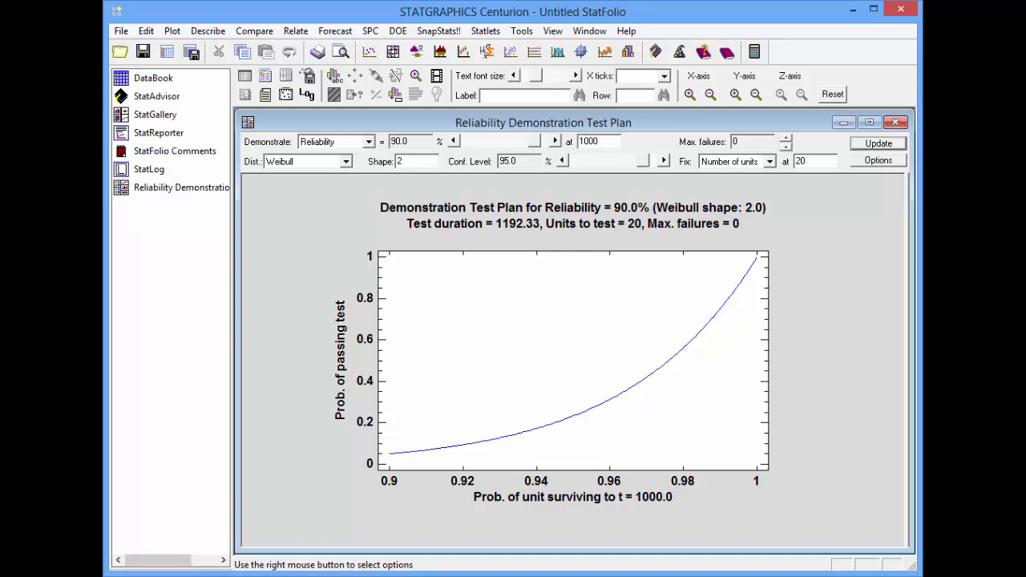
{"action": "mouse_move", "coordinate": [787, 143]}
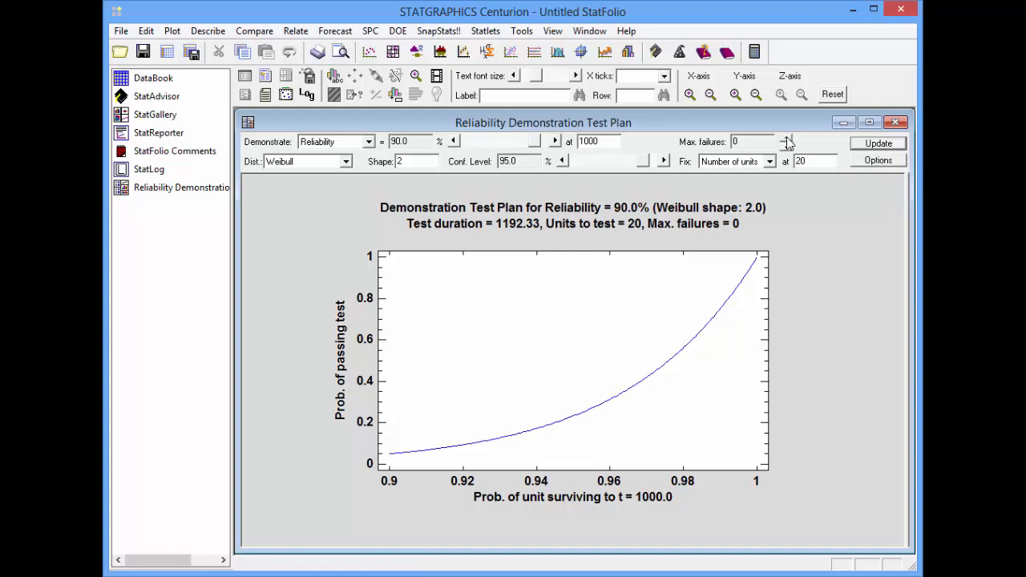
{"action": "left_click", "coordinate": [787, 138]}
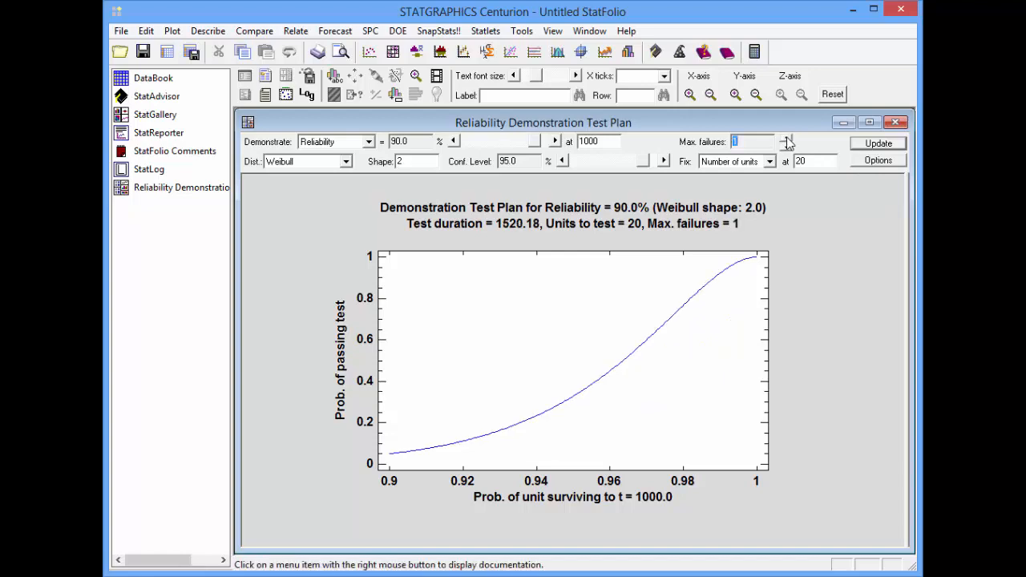
{"action": "left_click", "coordinate": [785, 138]}
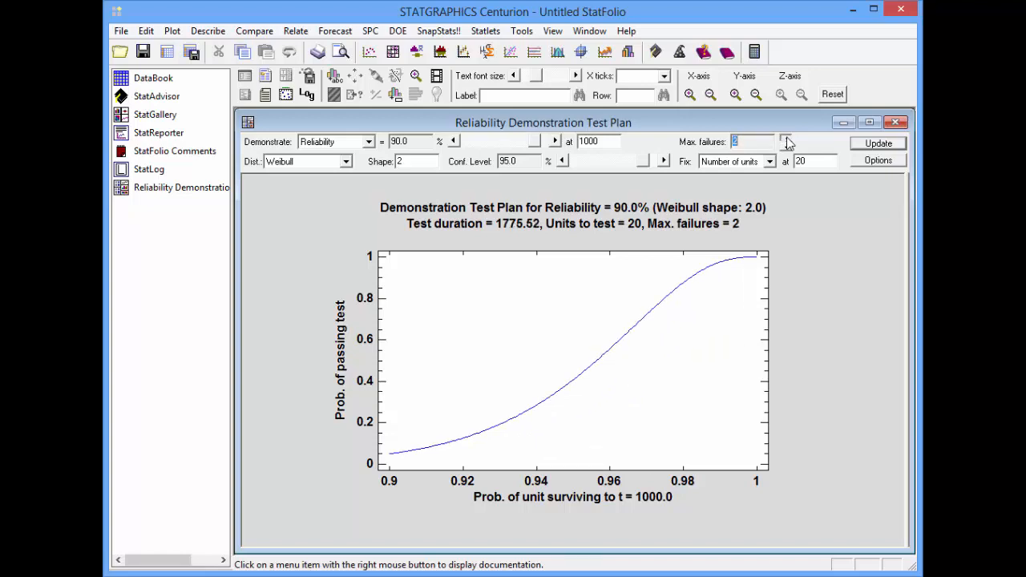
{"action": "left_click", "coordinate": [785, 138]}
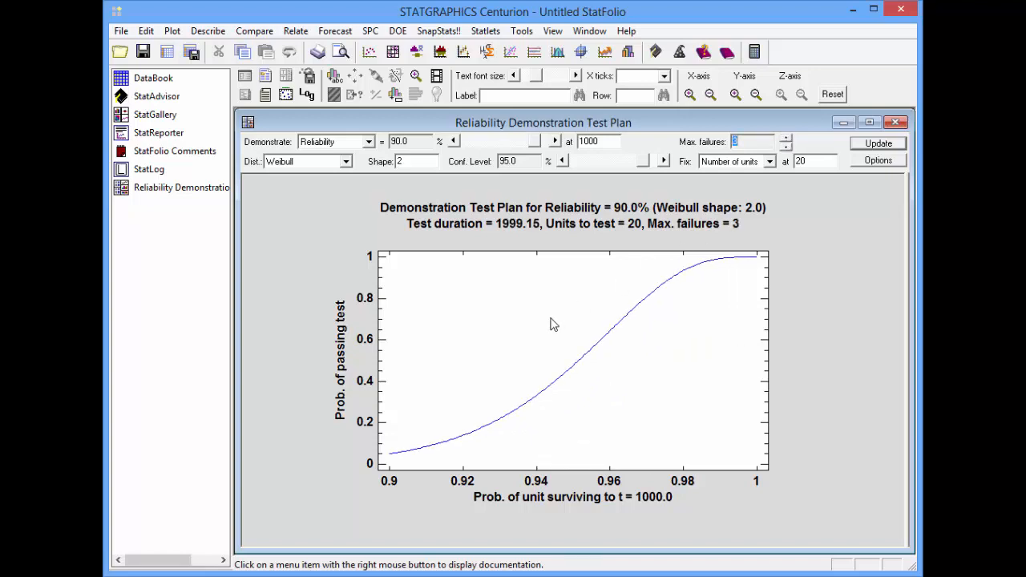
{"action": "mouse_move", "coordinate": [447, 424]}
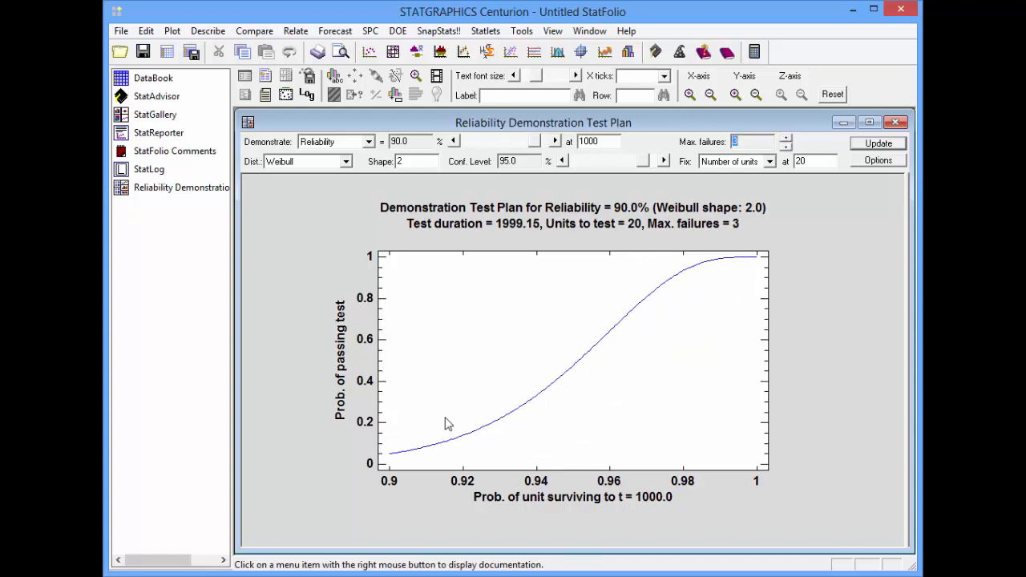
{"action": "mouse_move", "coordinate": [703, 277]}
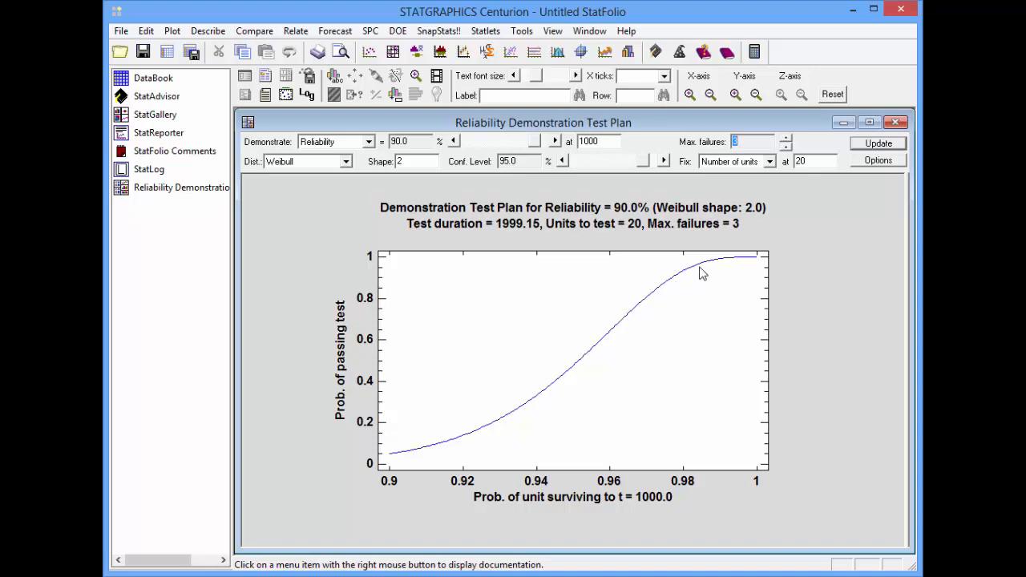
{"action": "mouse_move", "coordinate": [544, 231]}
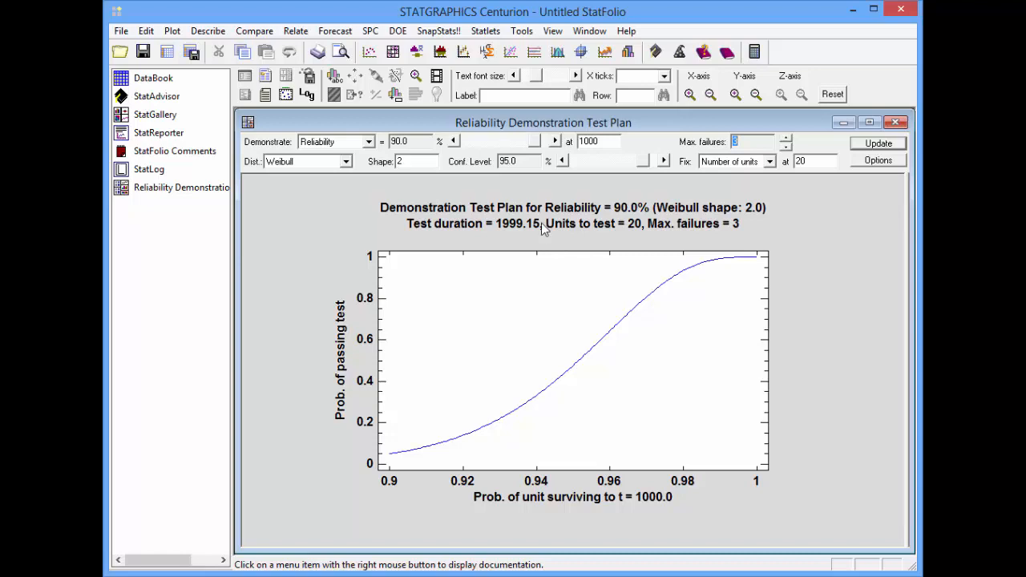
{"action": "mouse_move", "coordinate": [533, 241]}
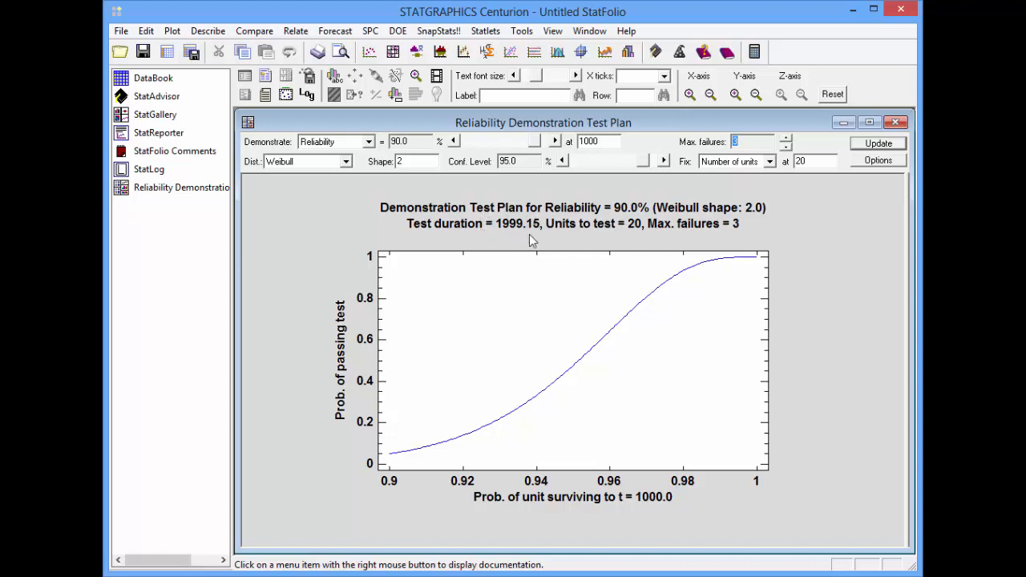
{"action": "mouse_move", "coordinate": [529, 237]}
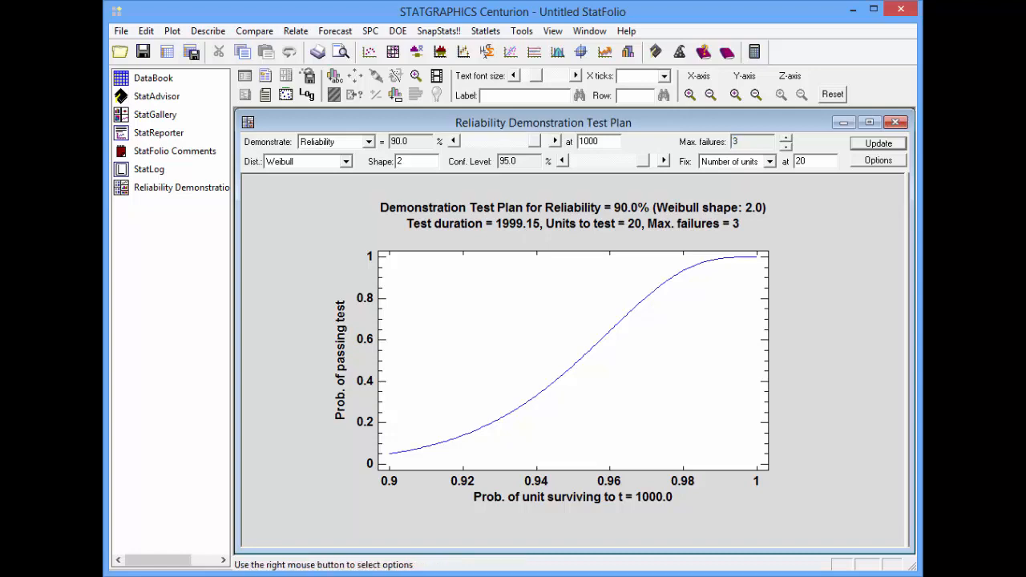
{"action": "mouse_move", "coordinate": [799, 216]}
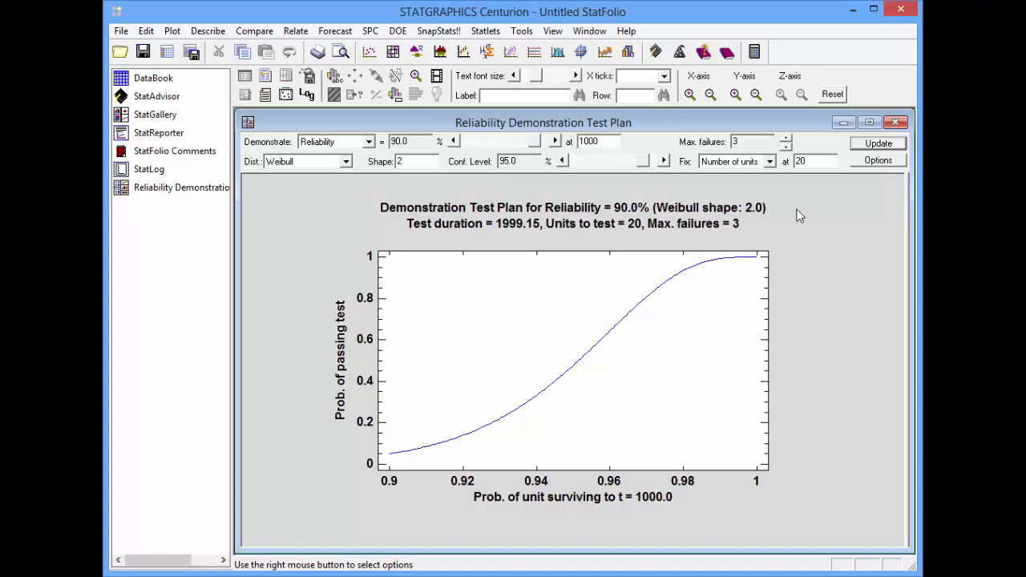
Step: Fix test duration at 250 and update, giving 1179 units with 3 max failures
{"action": "left_click", "coordinate": [769, 161]}
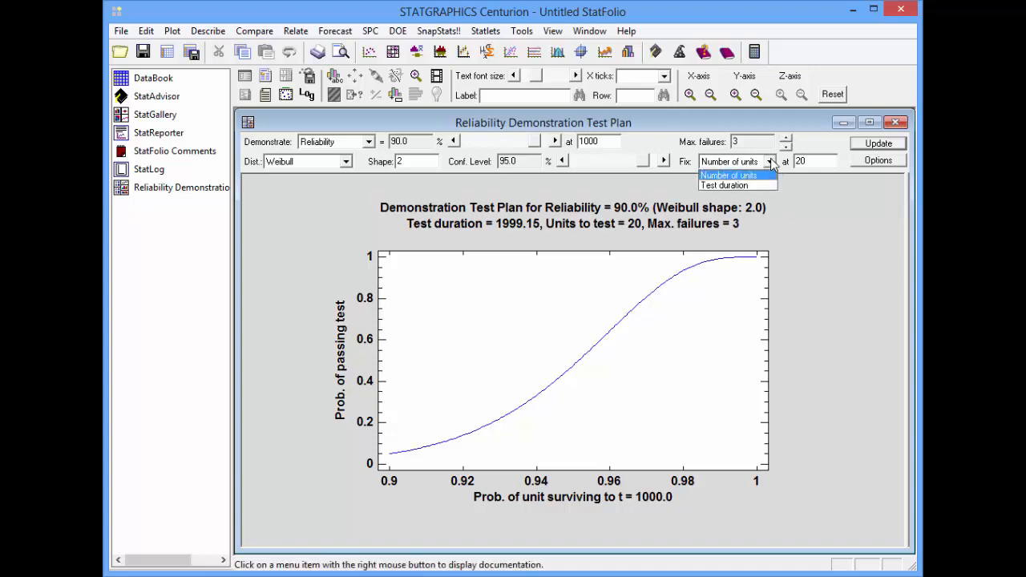
{"action": "mouse_move", "coordinate": [723, 185]}
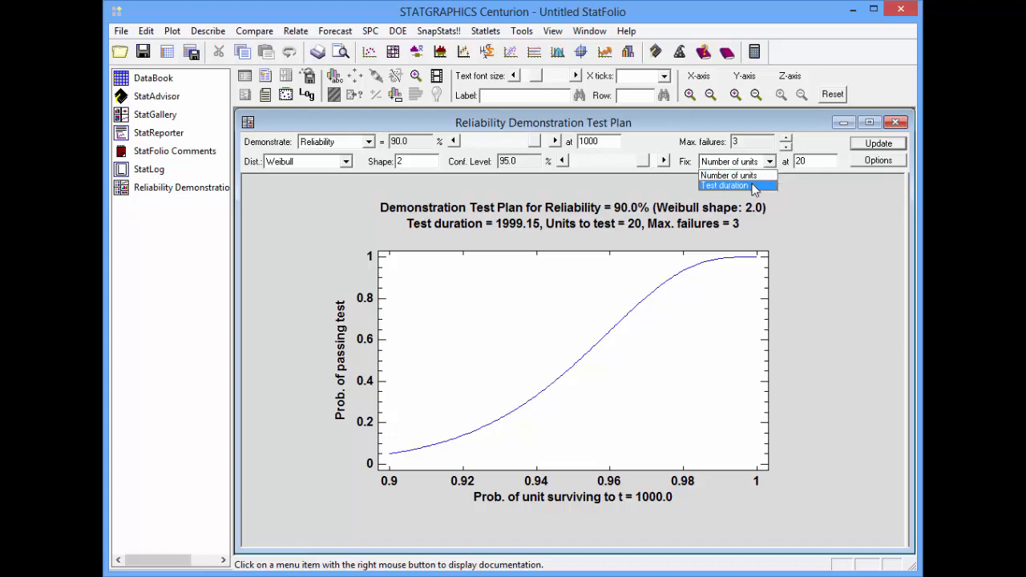
{"action": "left_click", "coordinate": [724, 185]}
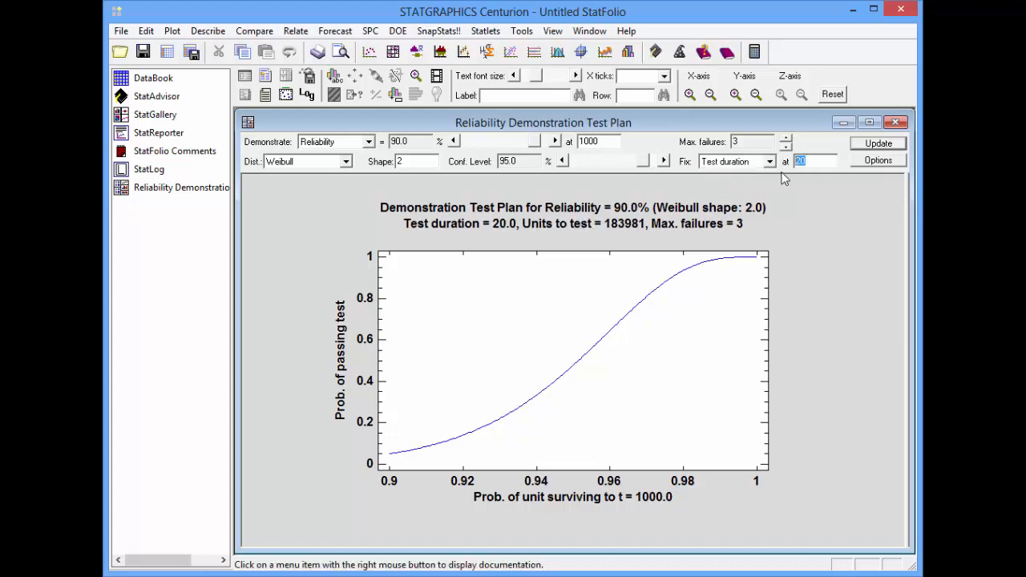
{"action": "type", "text": "250"}
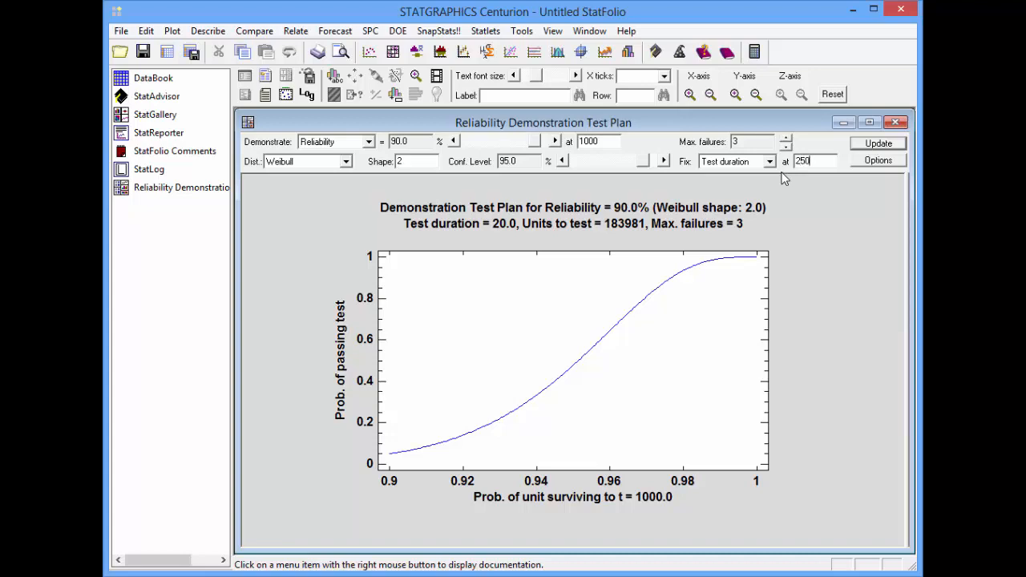
{"action": "left_click", "coordinate": [878, 143]}
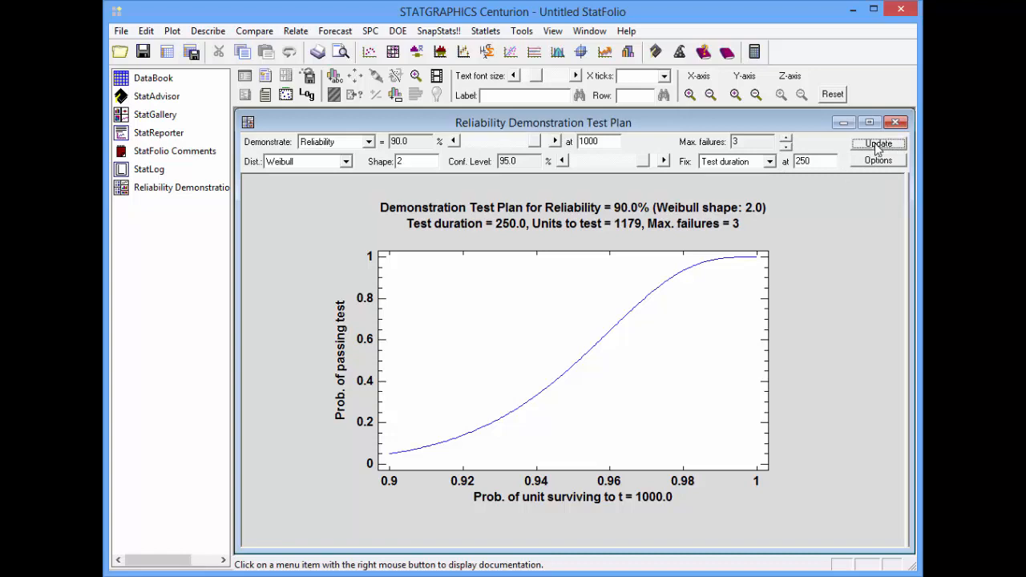
{"action": "mouse_move", "coordinate": [627, 233]}
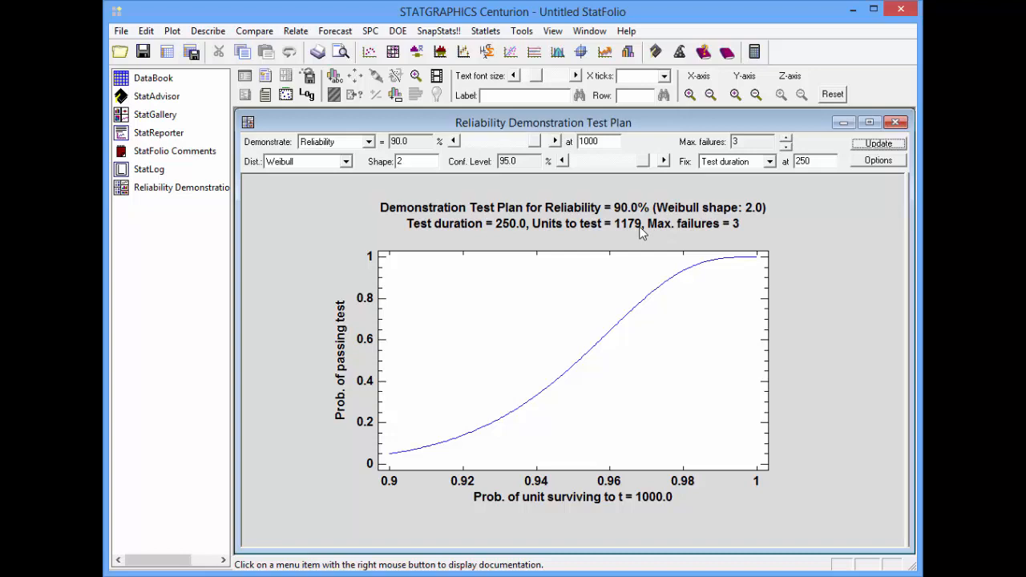
{"action": "mouse_move", "coordinate": [740, 232]}
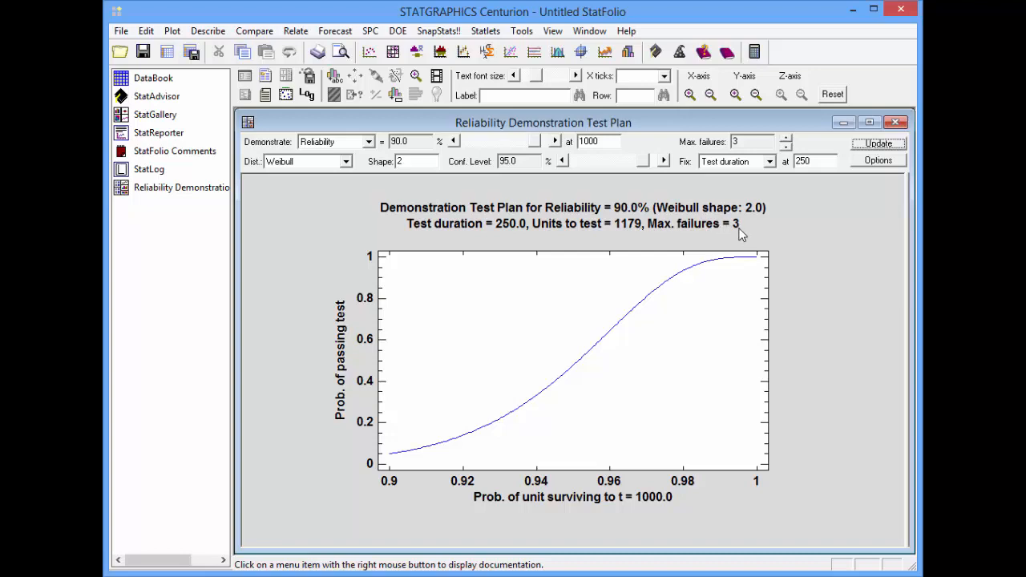
{"action": "mouse_move", "coordinate": [525, 229]}
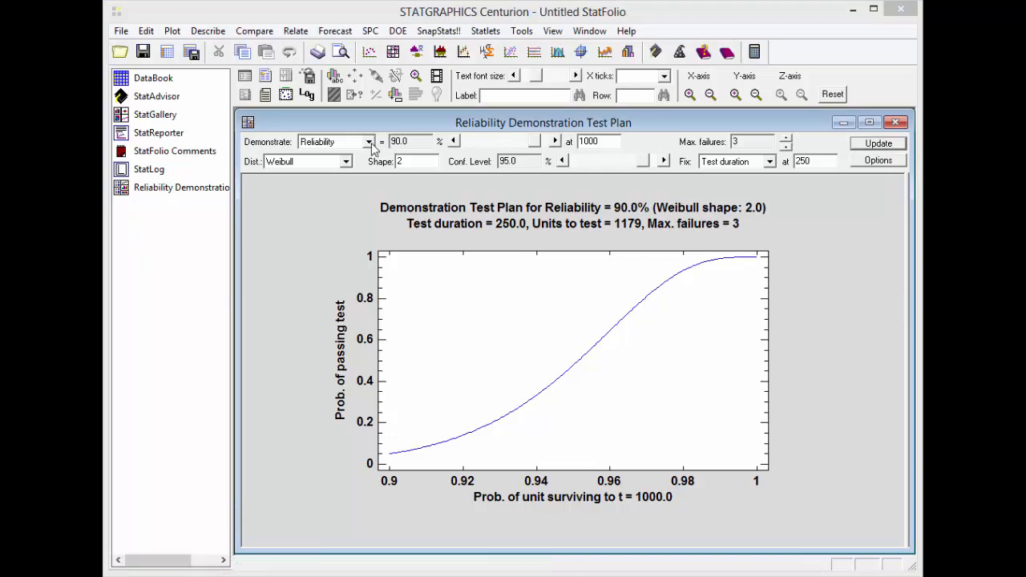
Step: Switch to demonstrating MTTF = 1000 and update, requiring 160 units
{"action": "left_click", "coordinate": [368, 142]}
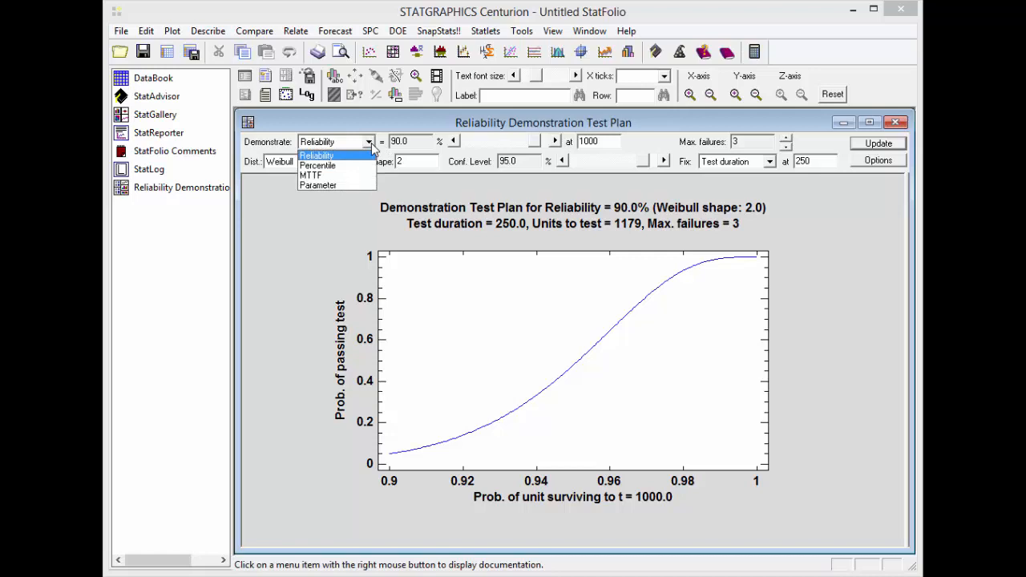
{"action": "mouse_move", "coordinate": [341, 176]}
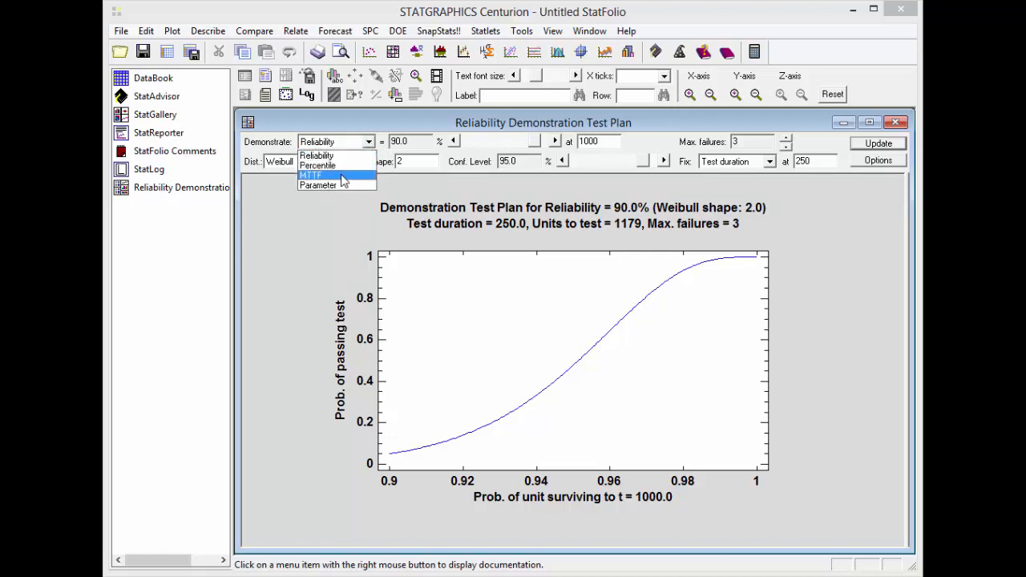
{"action": "left_click", "coordinate": [311, 175]}
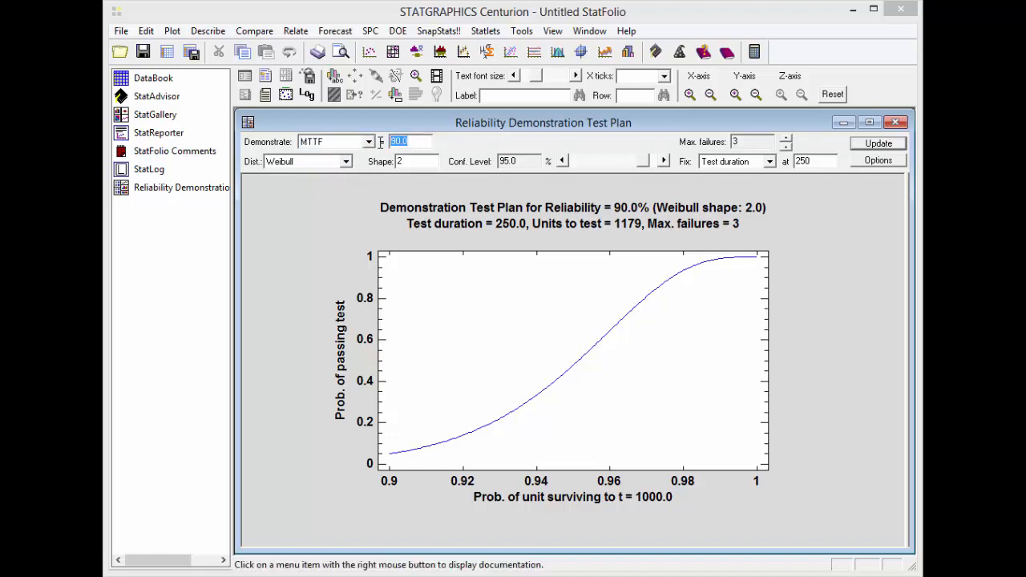
{"action": "type", "text": "1000"}
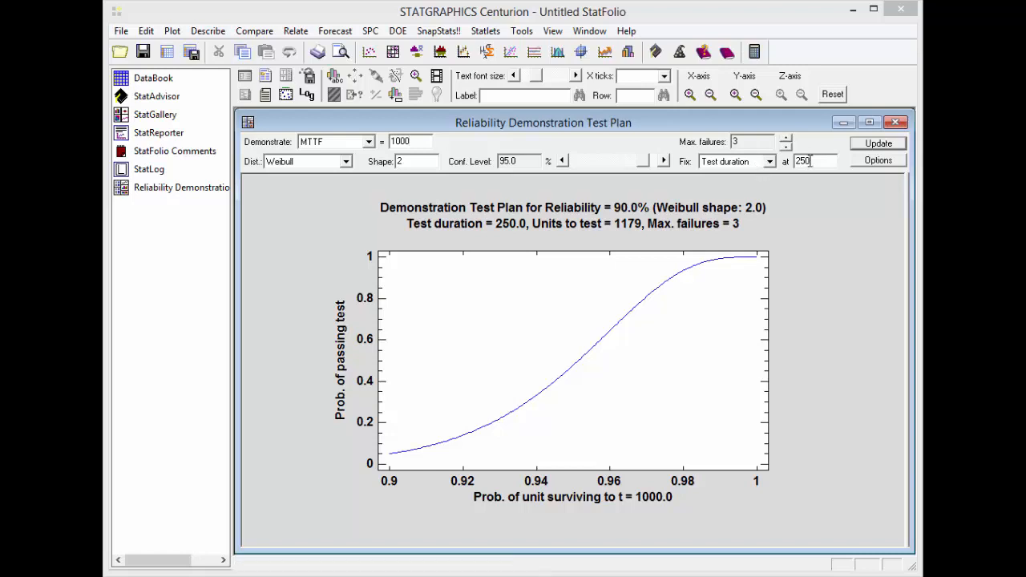
{"action": "left_click", "coordinate": [878, 142]}
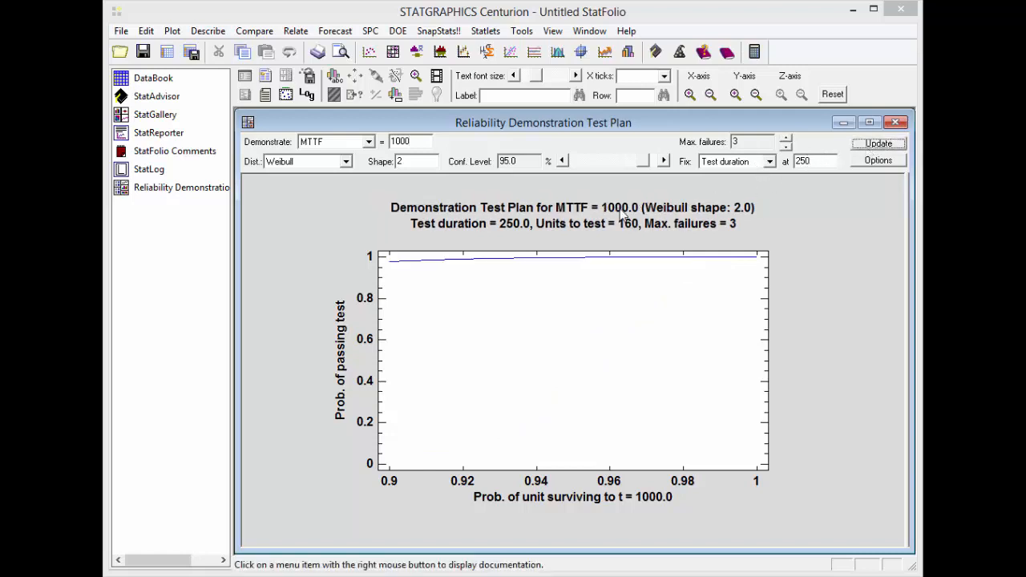
{"action": "mouse_move", "coordinate": [630, 232]}
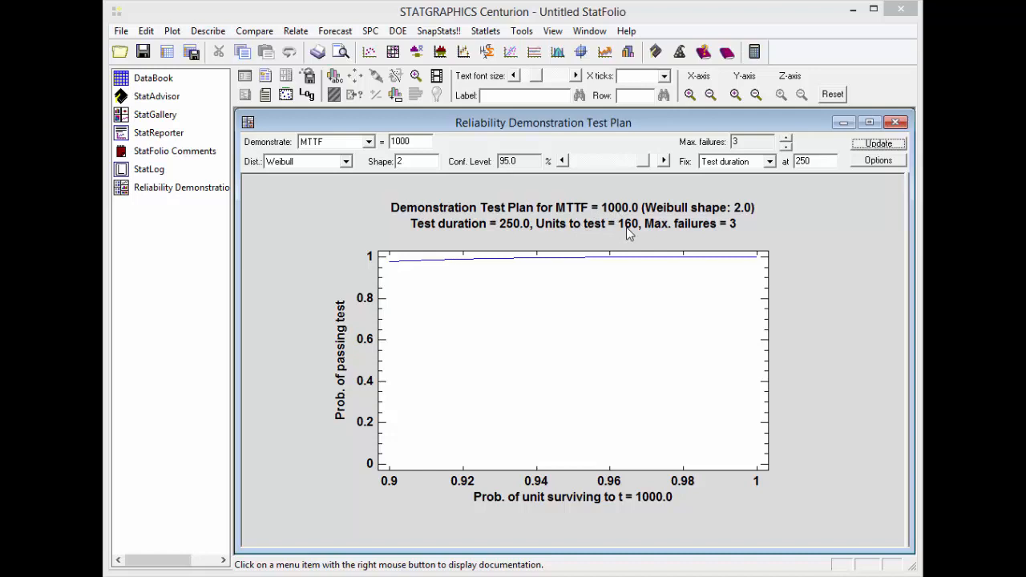
{"action": "mouse_move", "coordinate": [529, 317]}
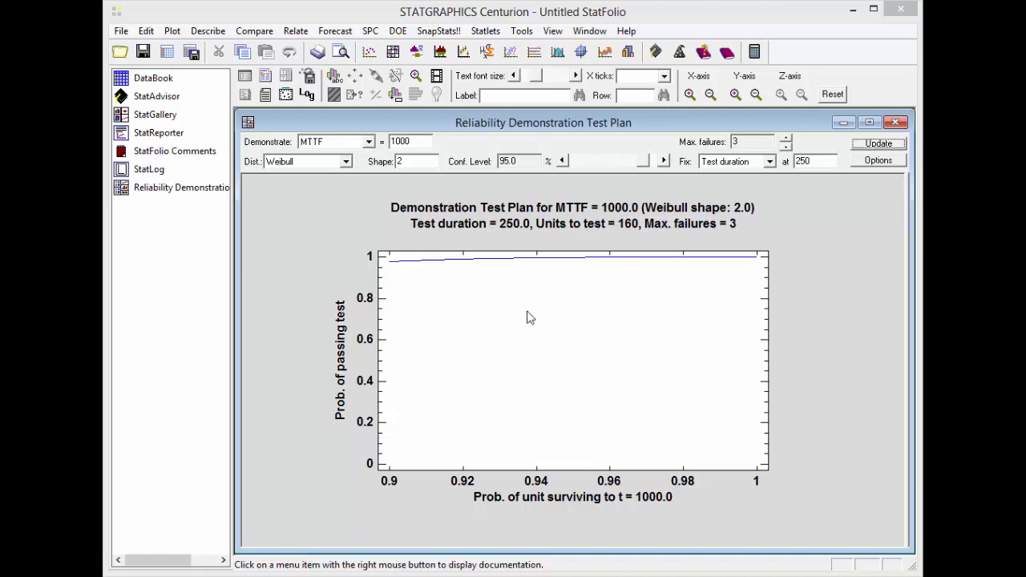
{"action": "mouse_move", "coordinate": [392, 275]}
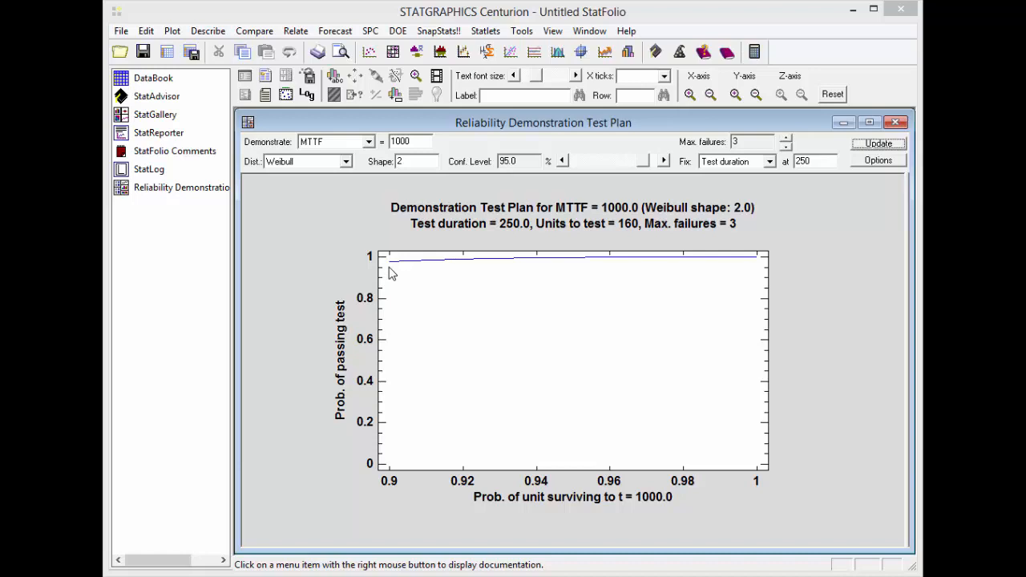
{"action": "mouse_move", "coordinate": [382, 492]}
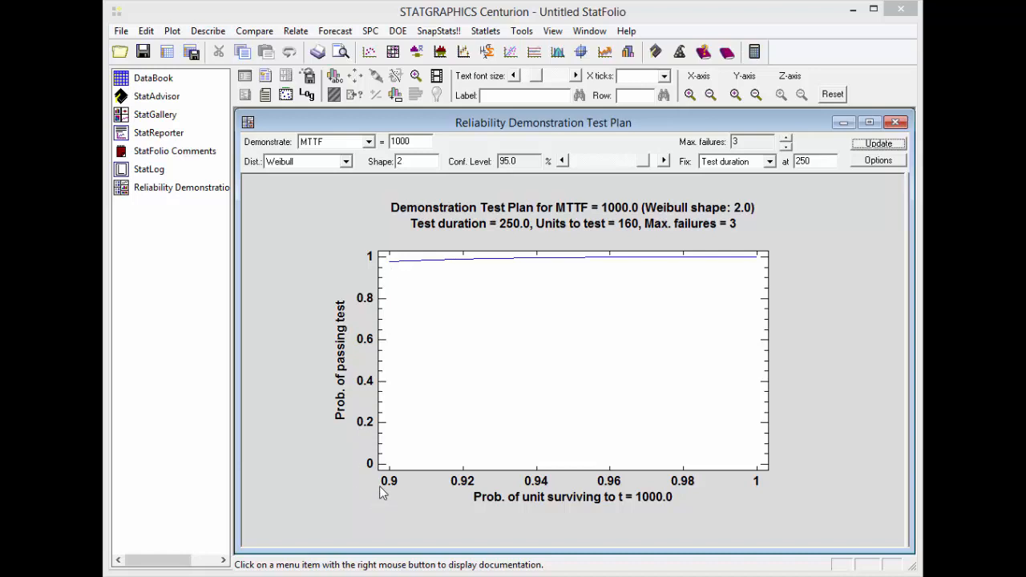
{"action": "mouse_move", "coordinate": [800, 154]}
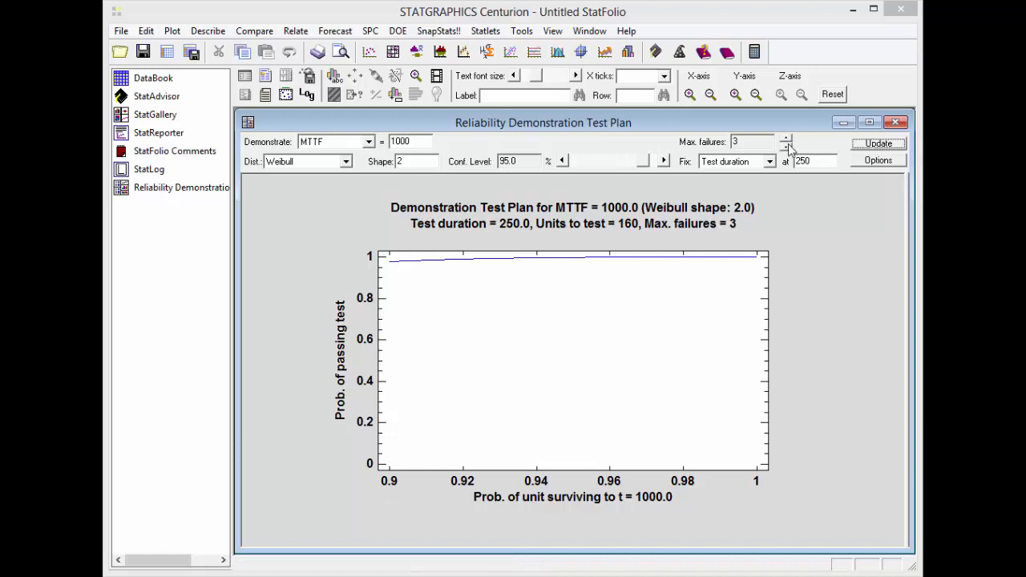
Step: Lower max failures to 0 so the plan needs 62 units over duration 250
{"action": "left_click", "coordinate": [786, 147]}
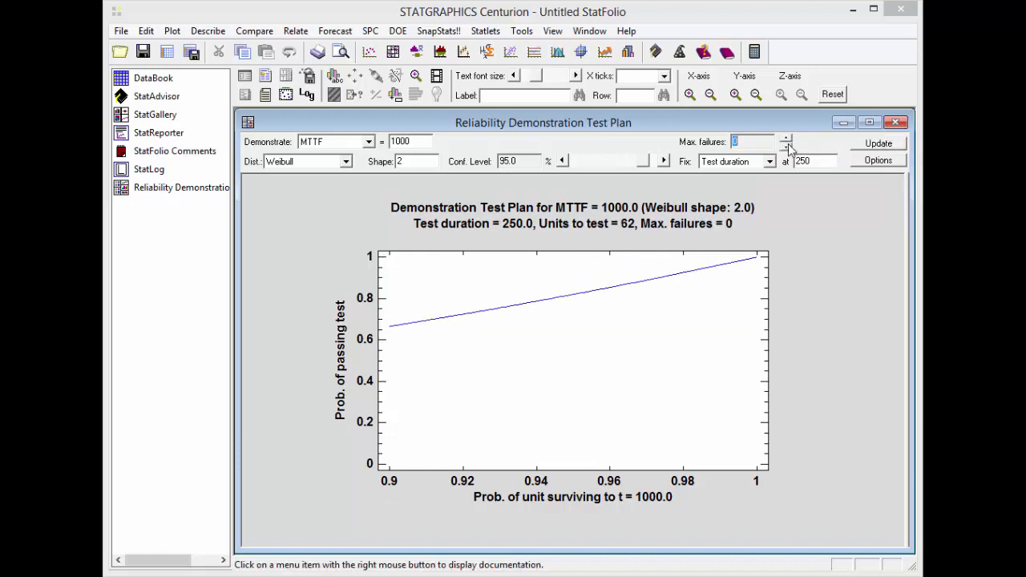
{"action": "mouse_move", "coordinate": [682, 210]}
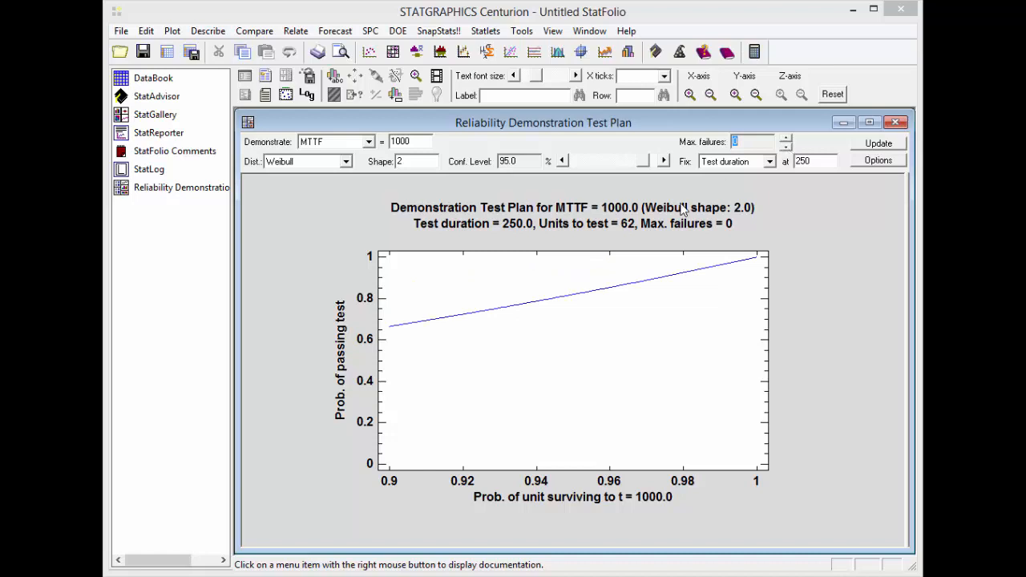
{"action": "mouse_move", "coordinate": [398, 334]}
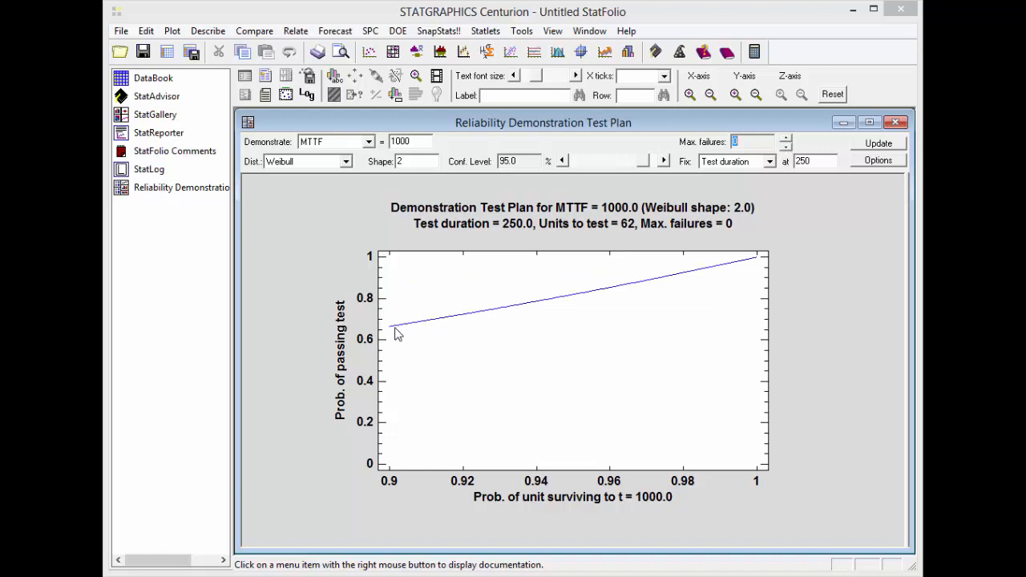
{"action": "mouse_move", "coordinate": [642, 236]}
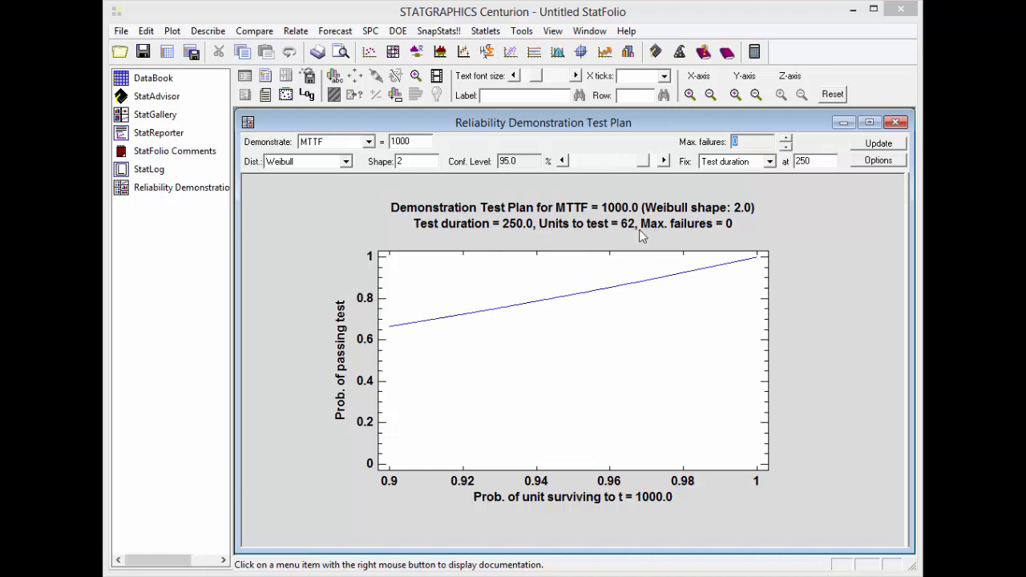